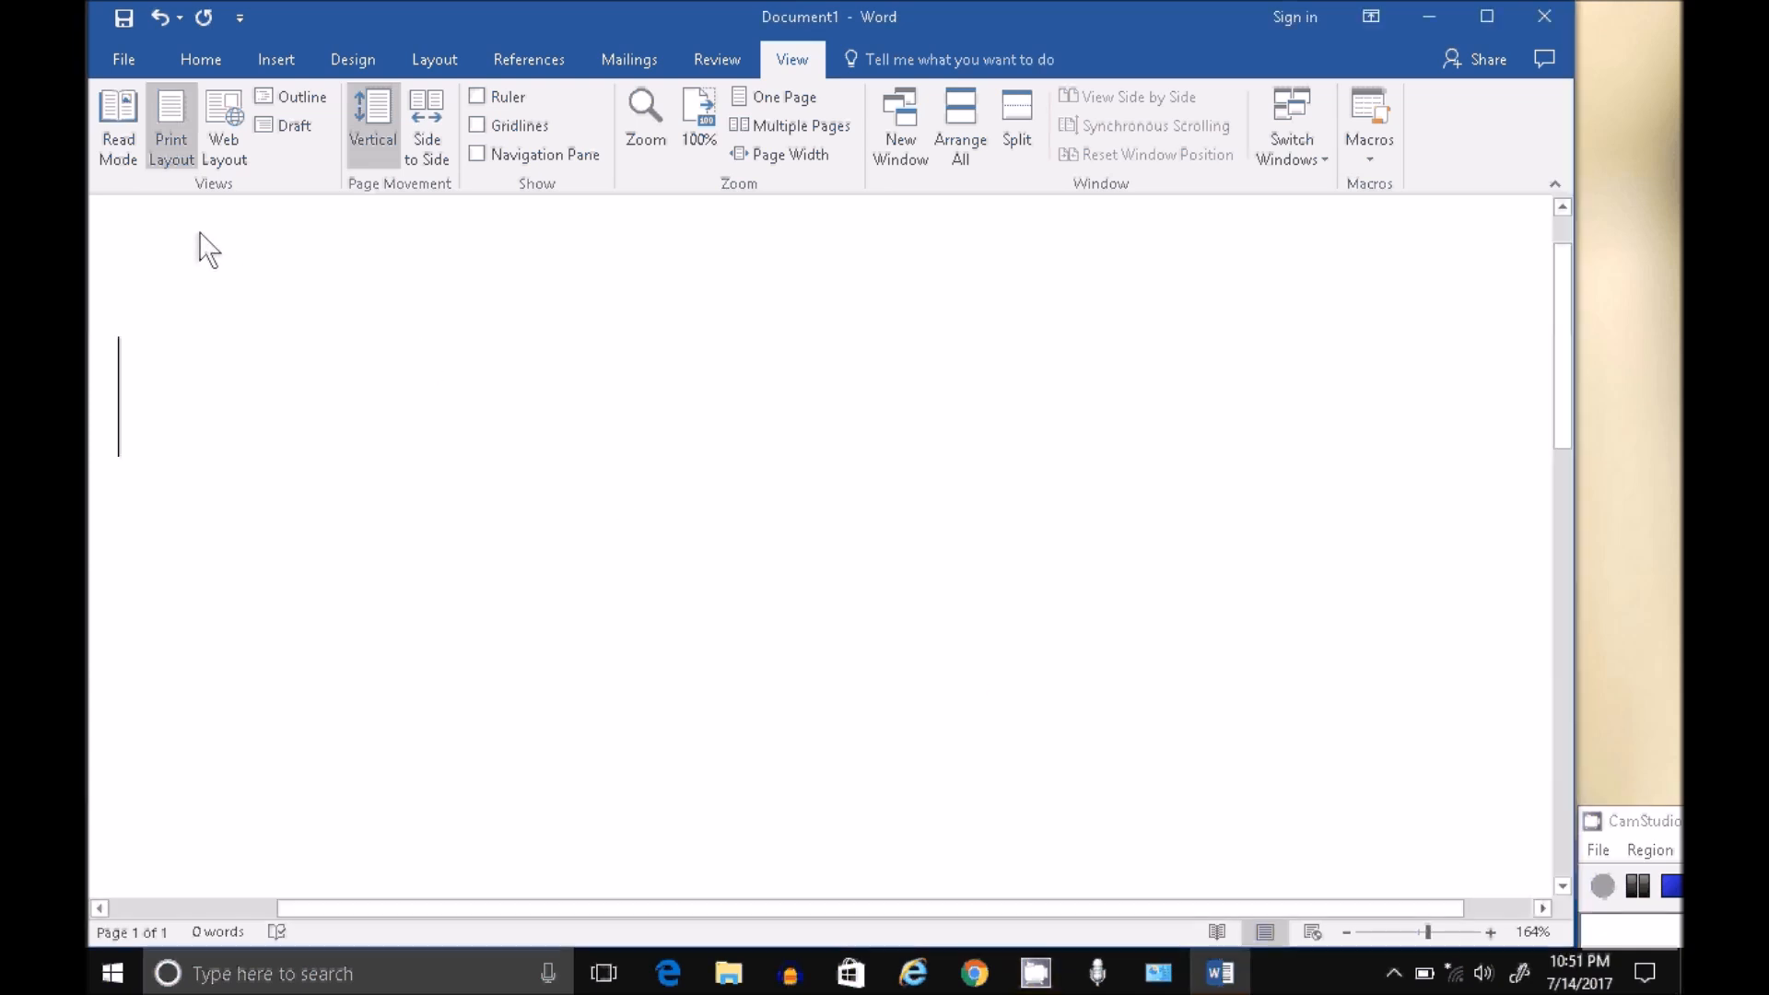
mouse_move(247, 282)
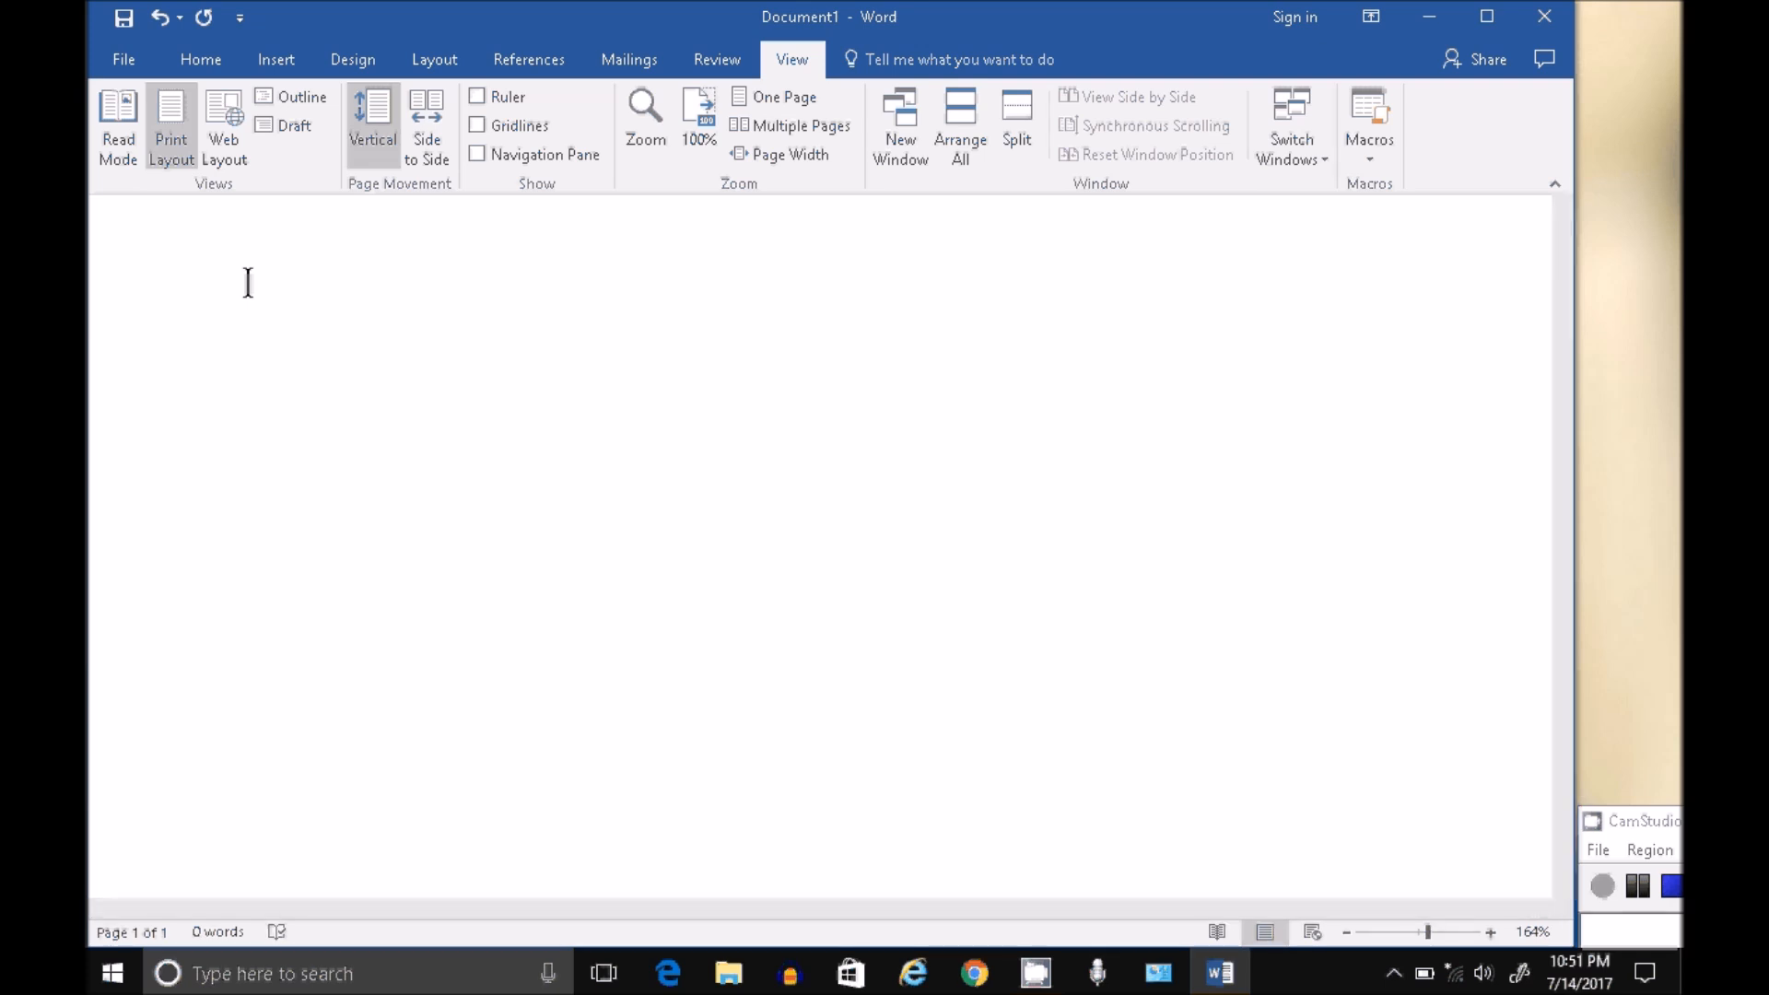
Type the grave-accented letters à, è, ò and è at the start of the empty page
click(118, 395)
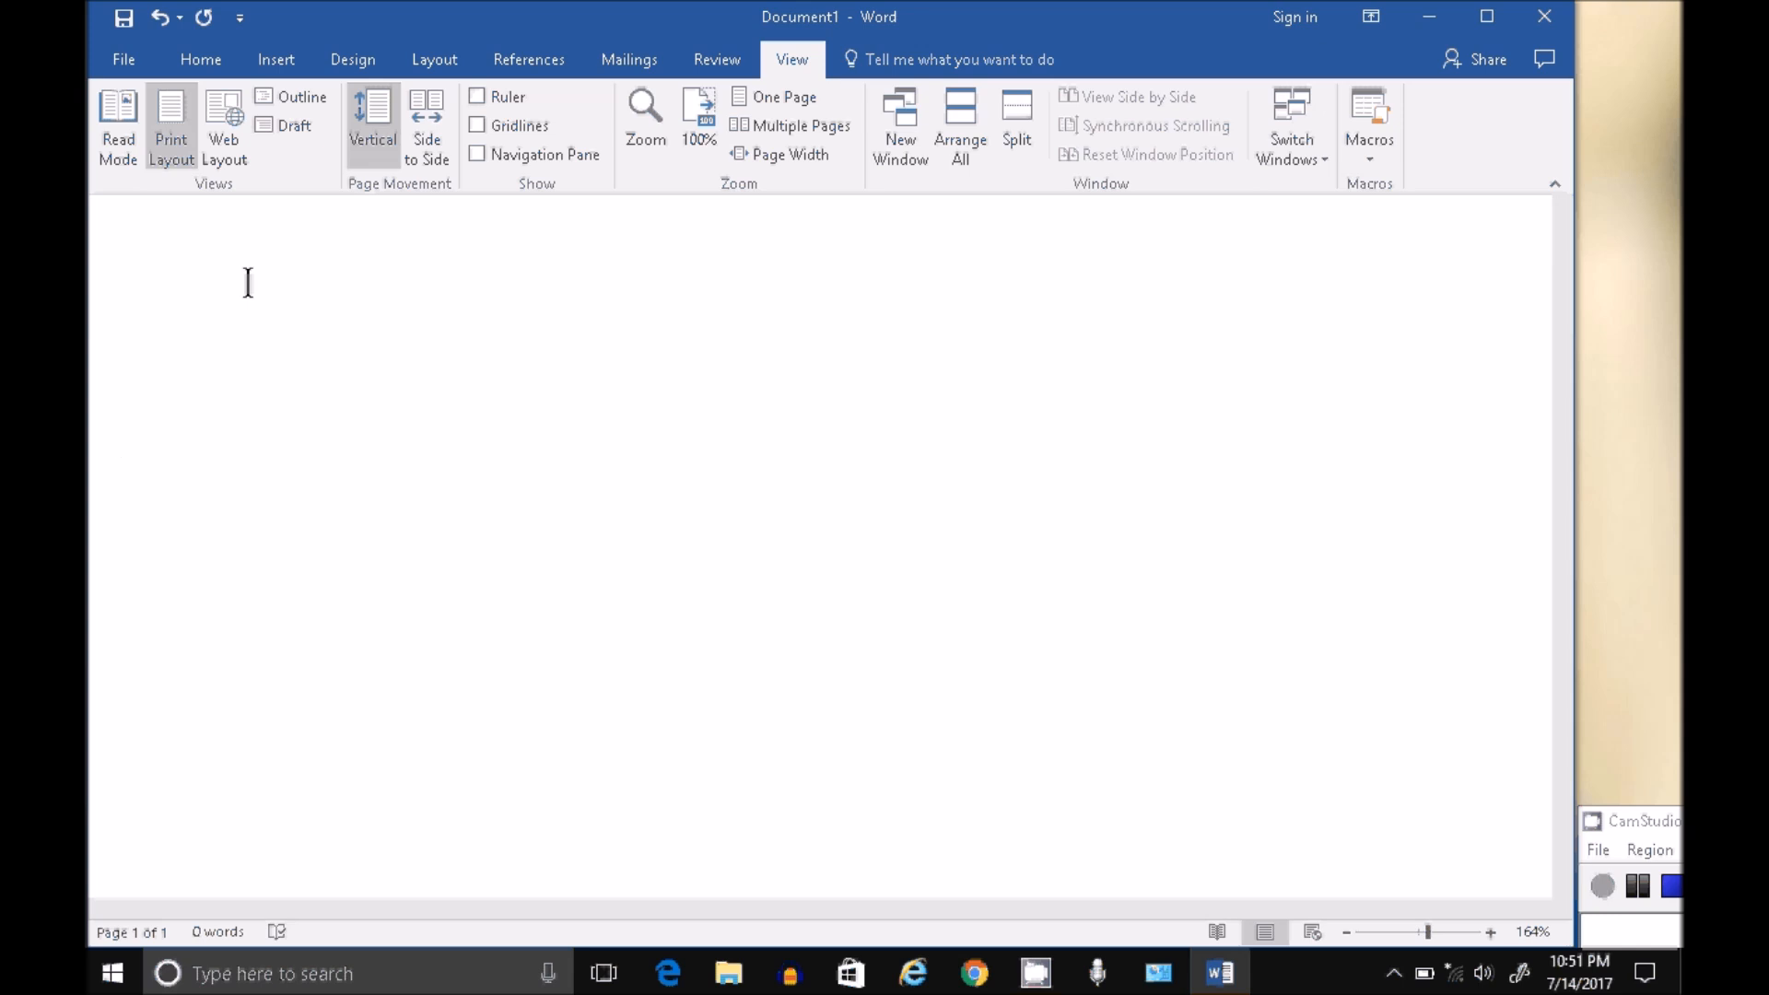
click(119, 395)
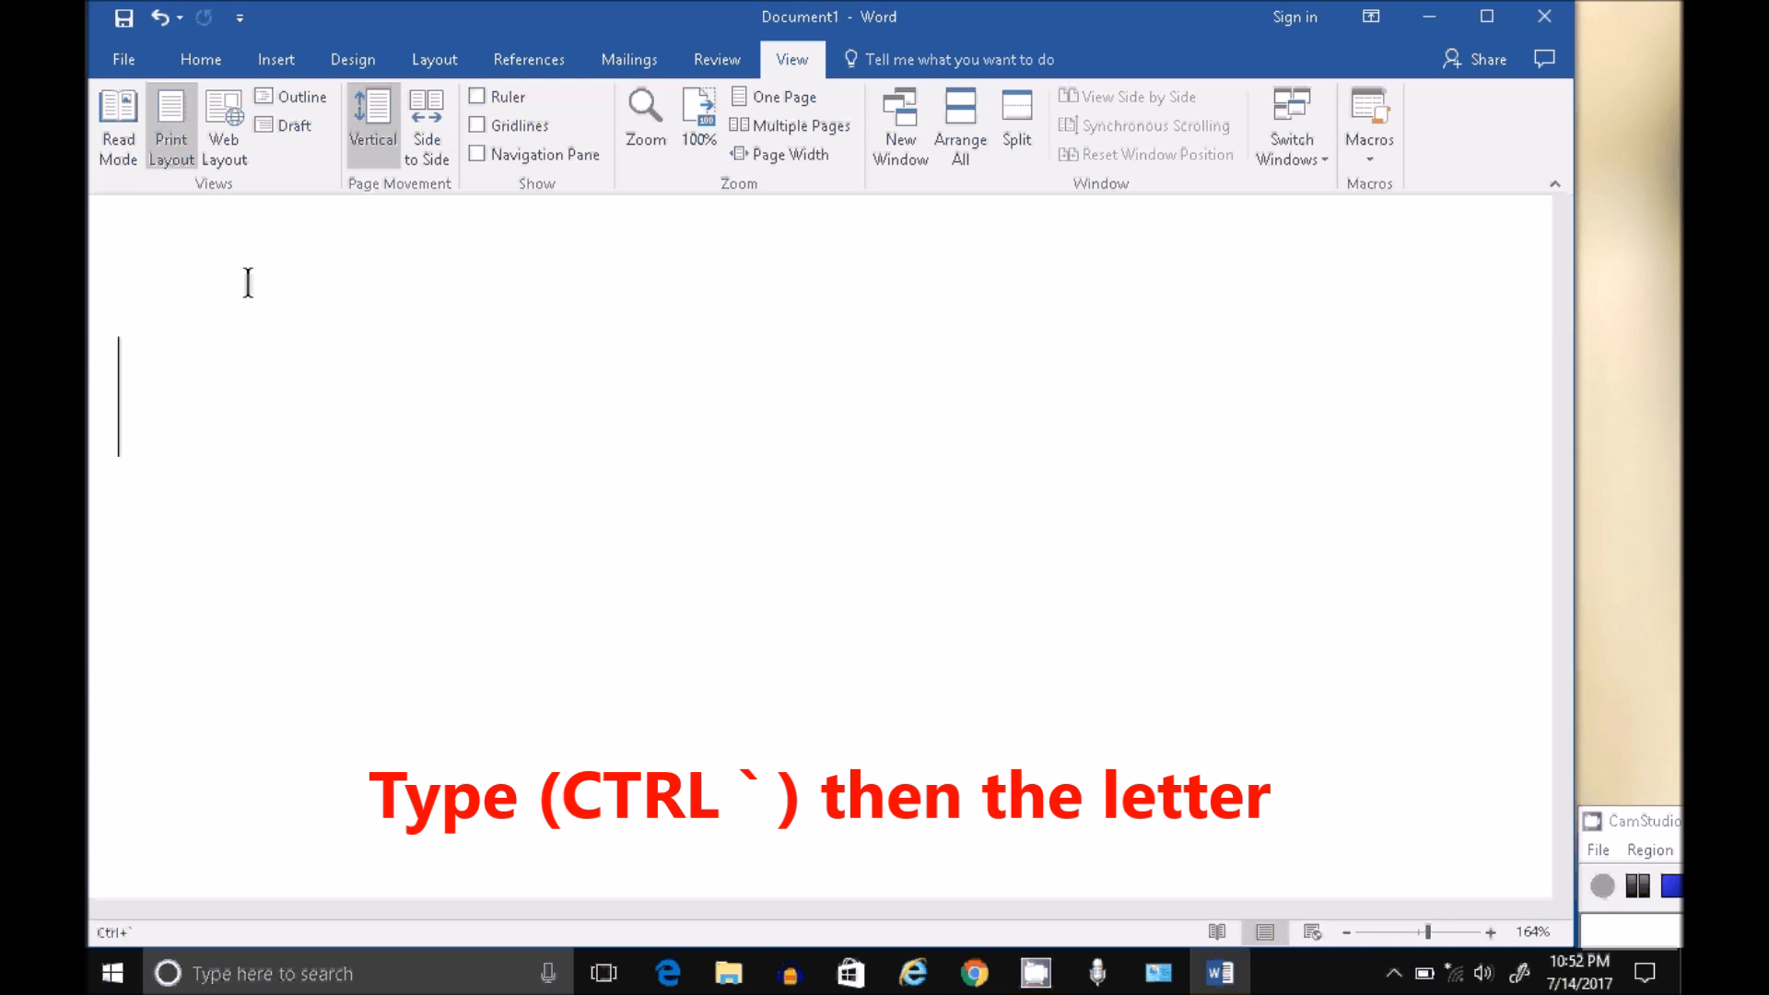
text(à)
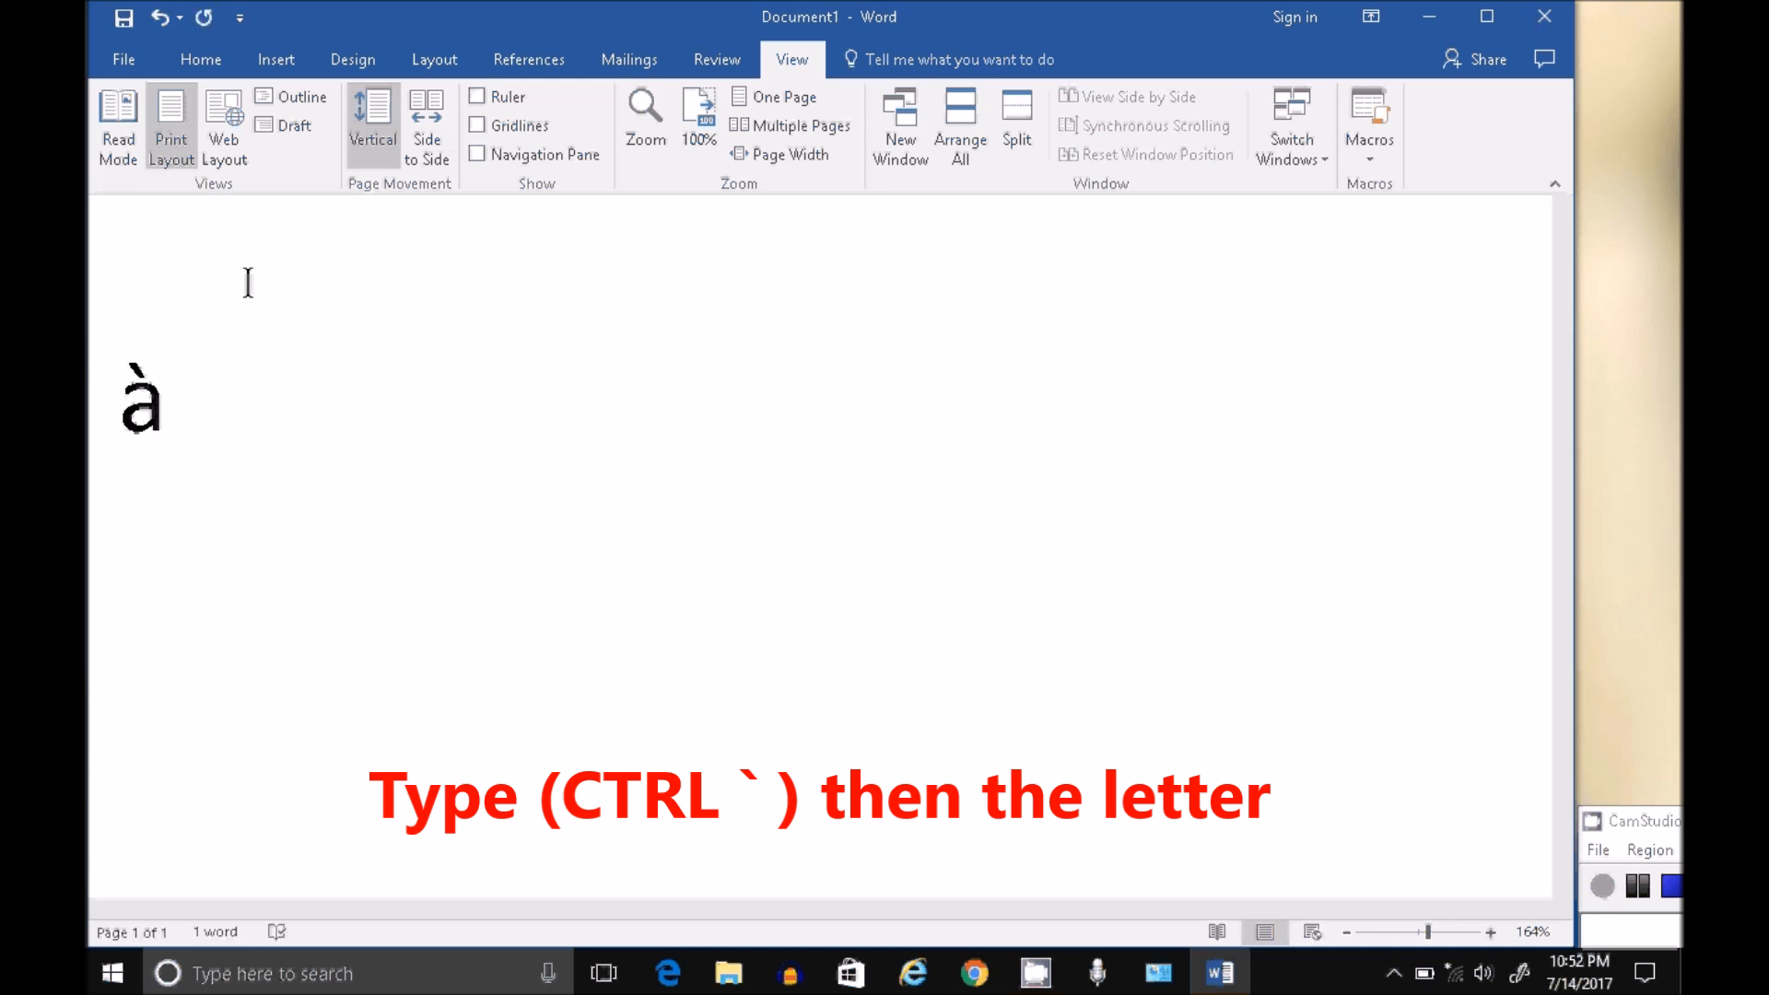
text(è)
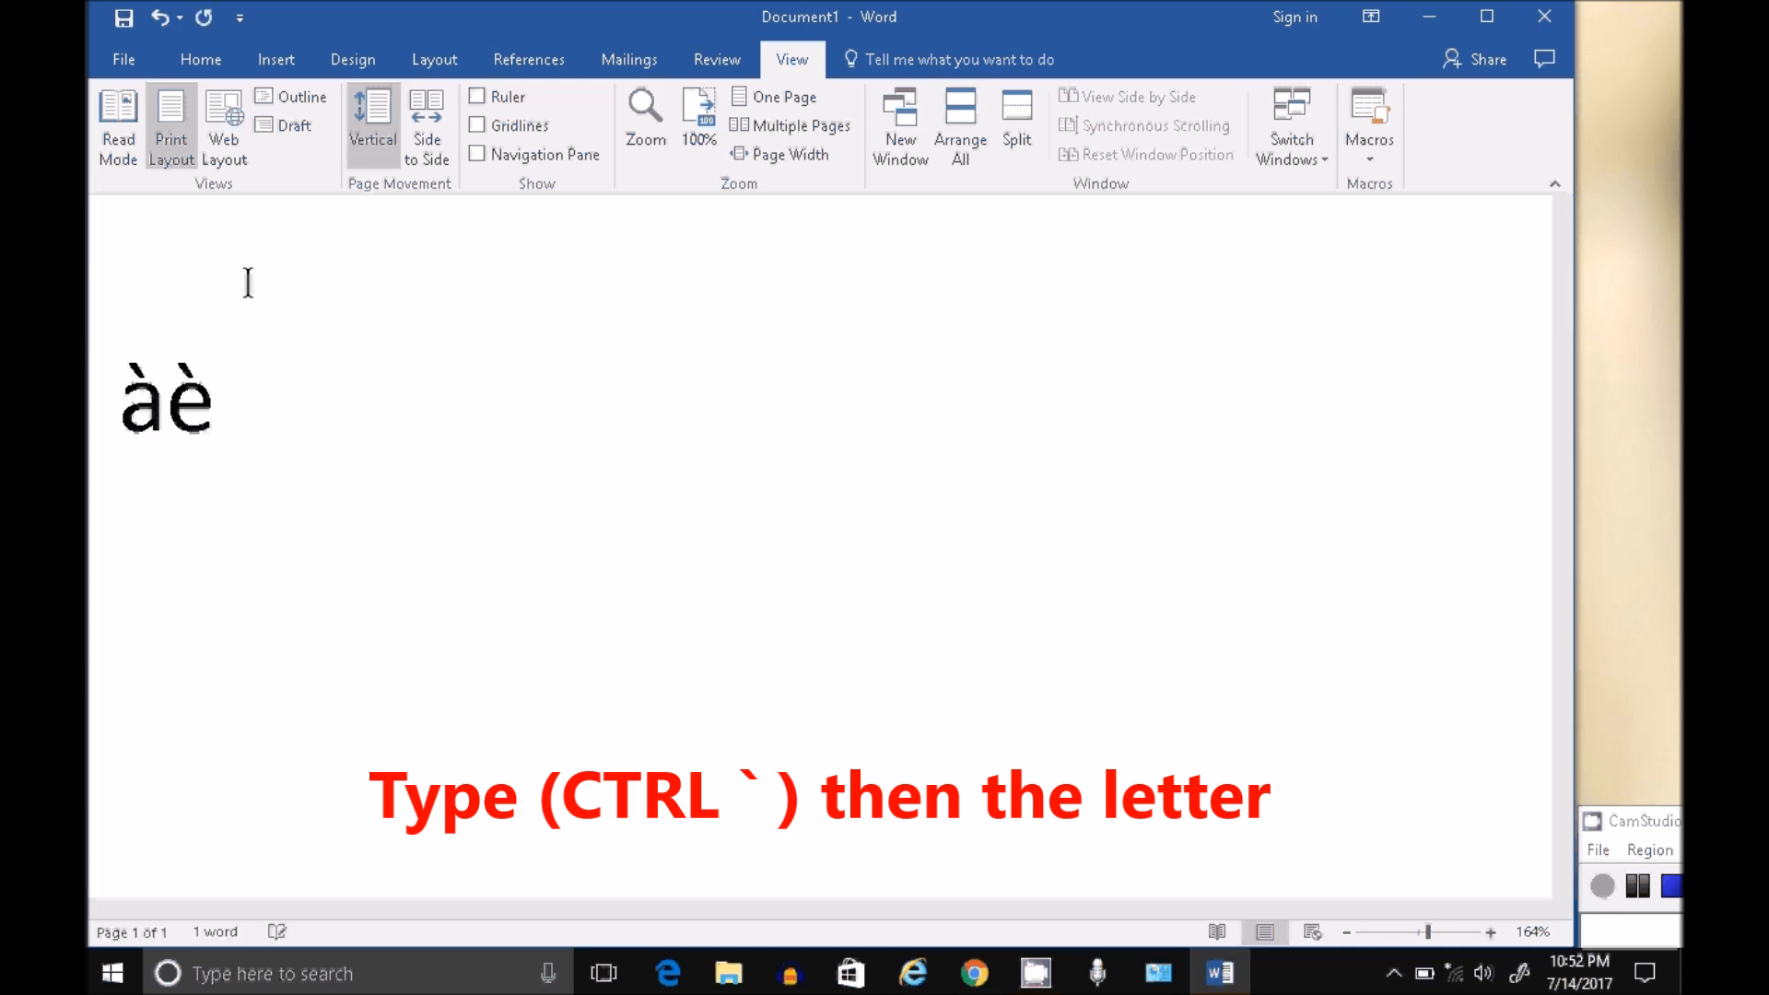
text(ò)
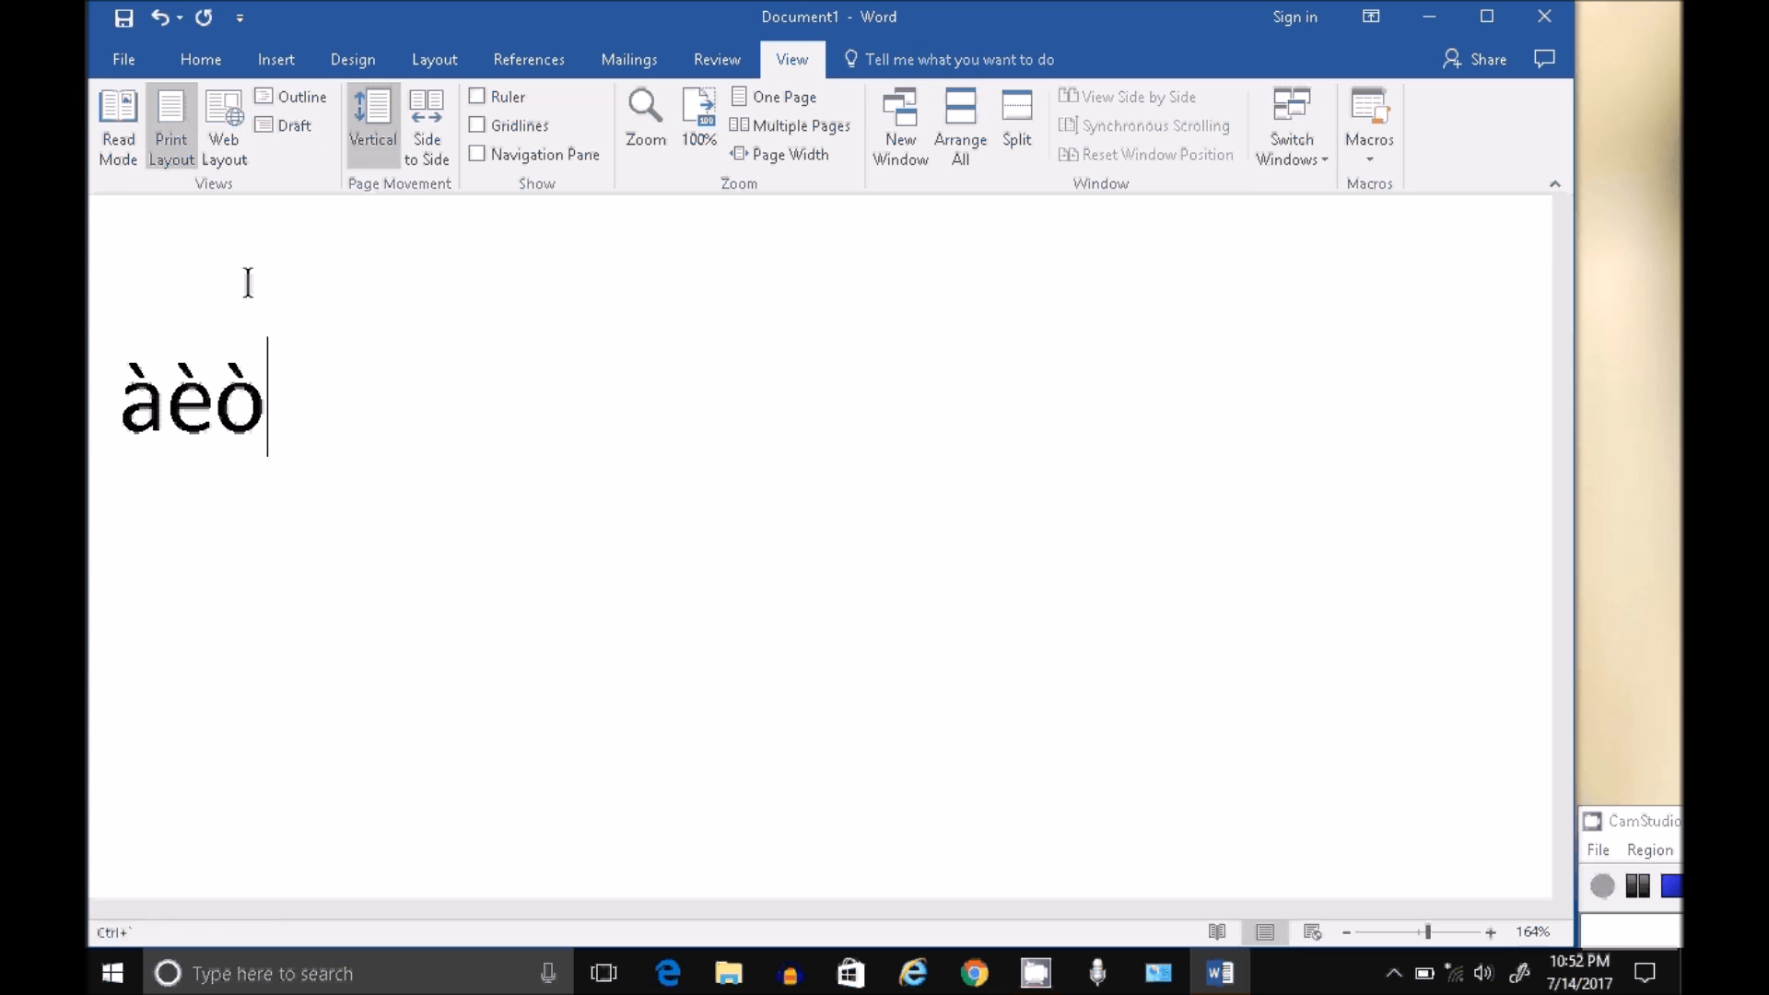
text(è)
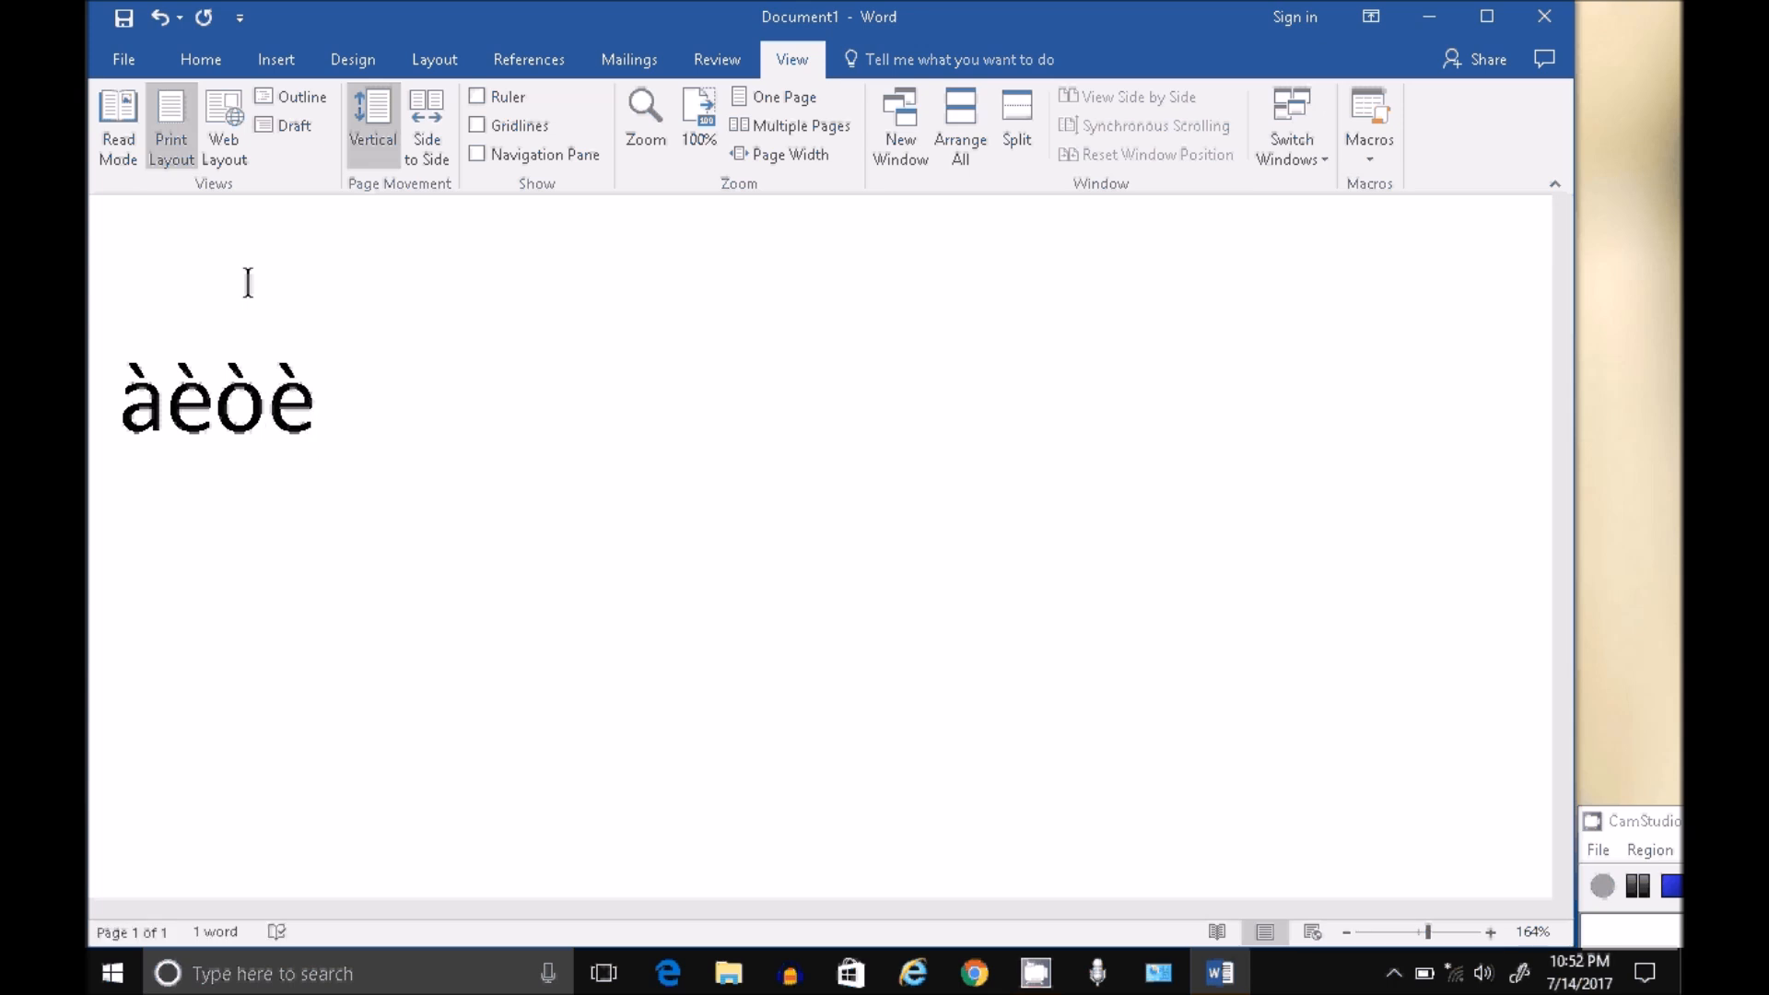
click(316, 401)
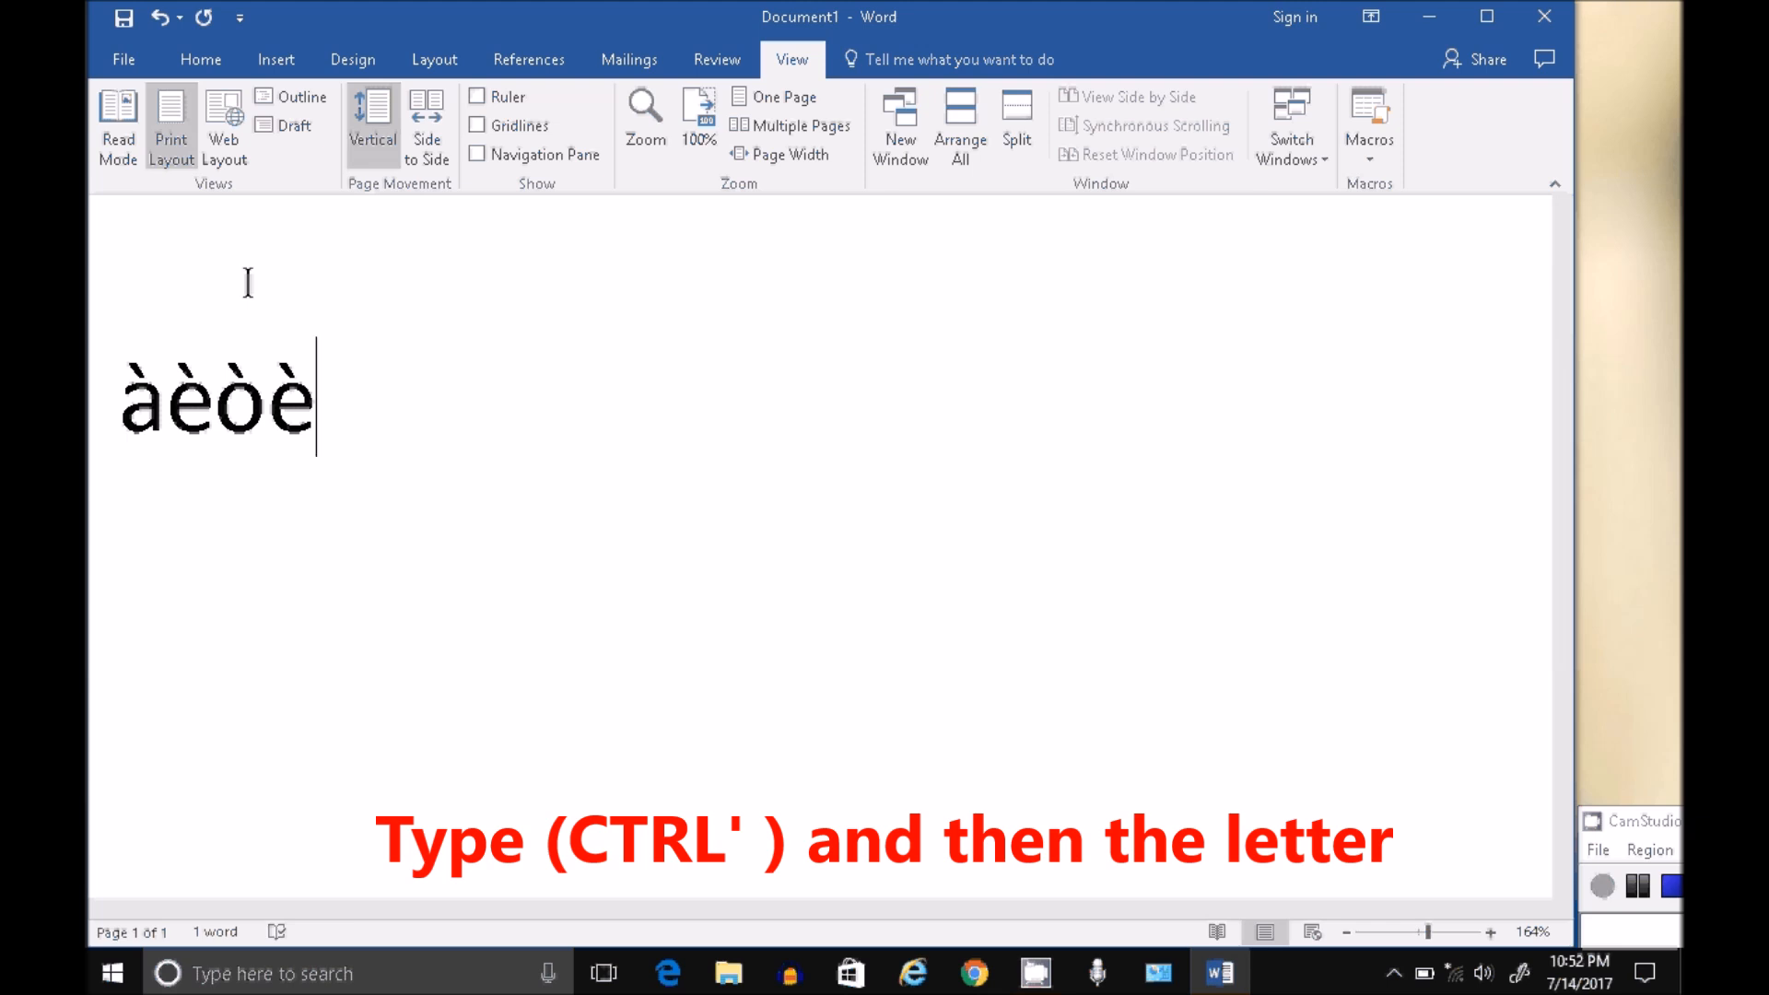
Type acute é and ó right after the grave-accented letters
text(é)
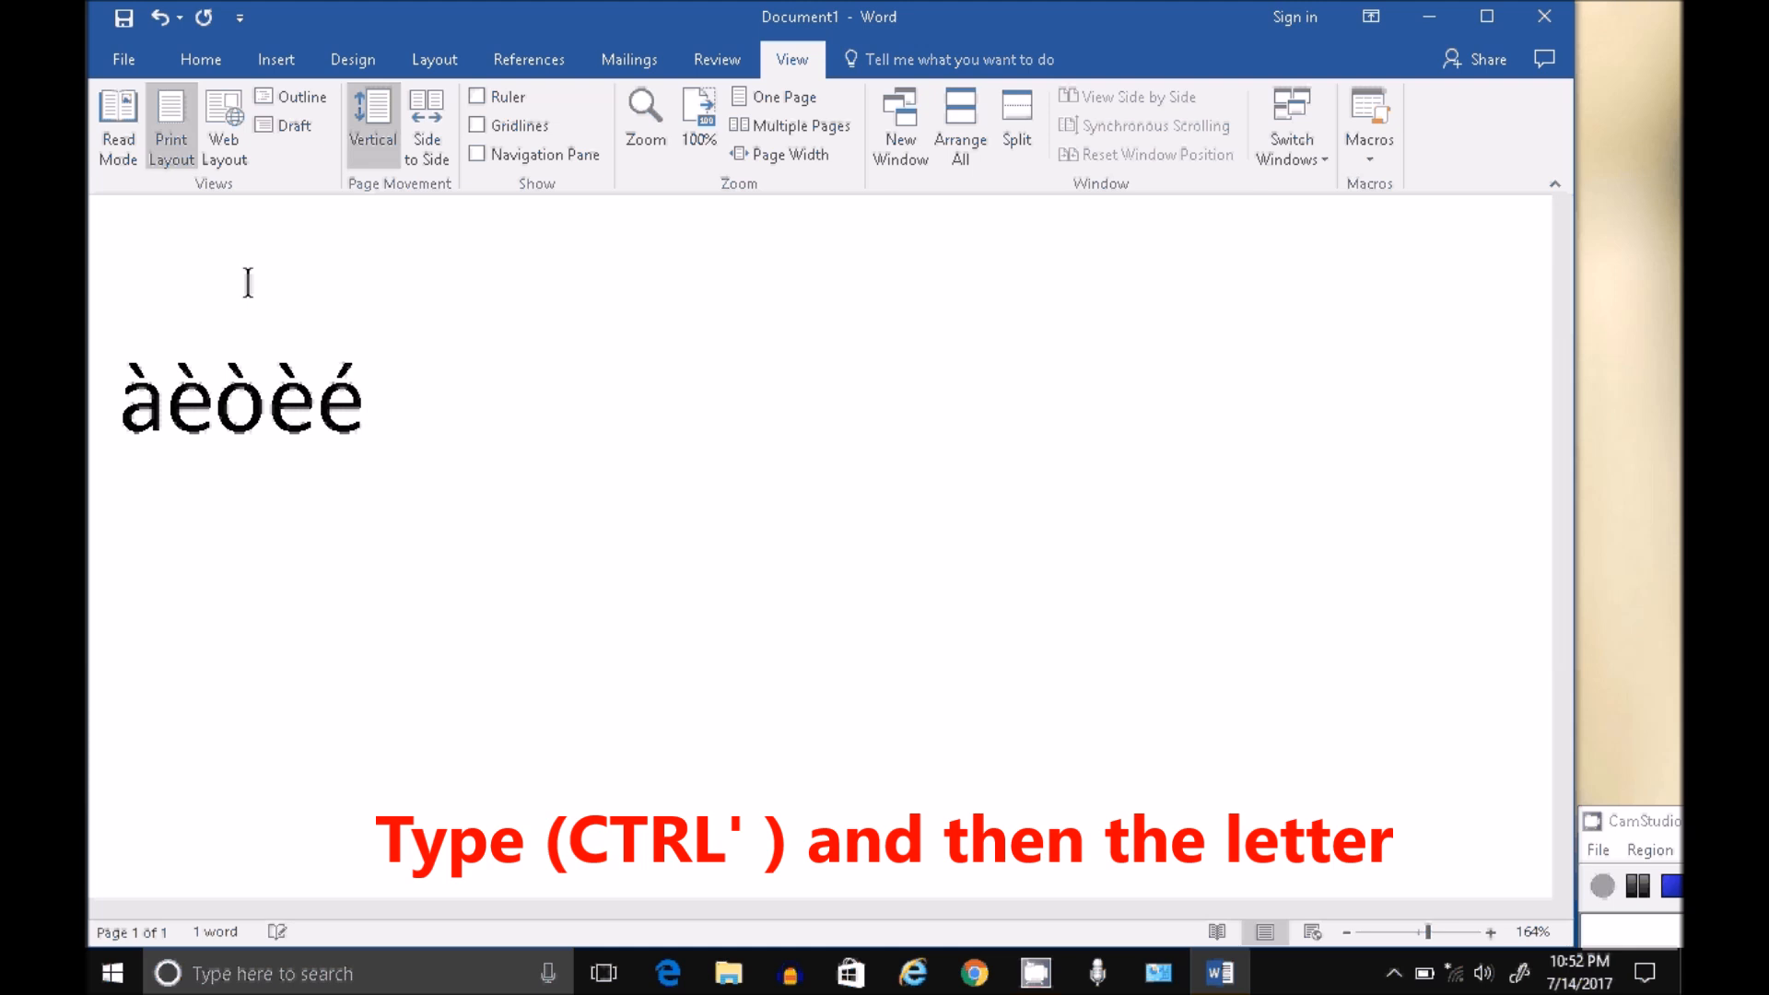
text(ó)
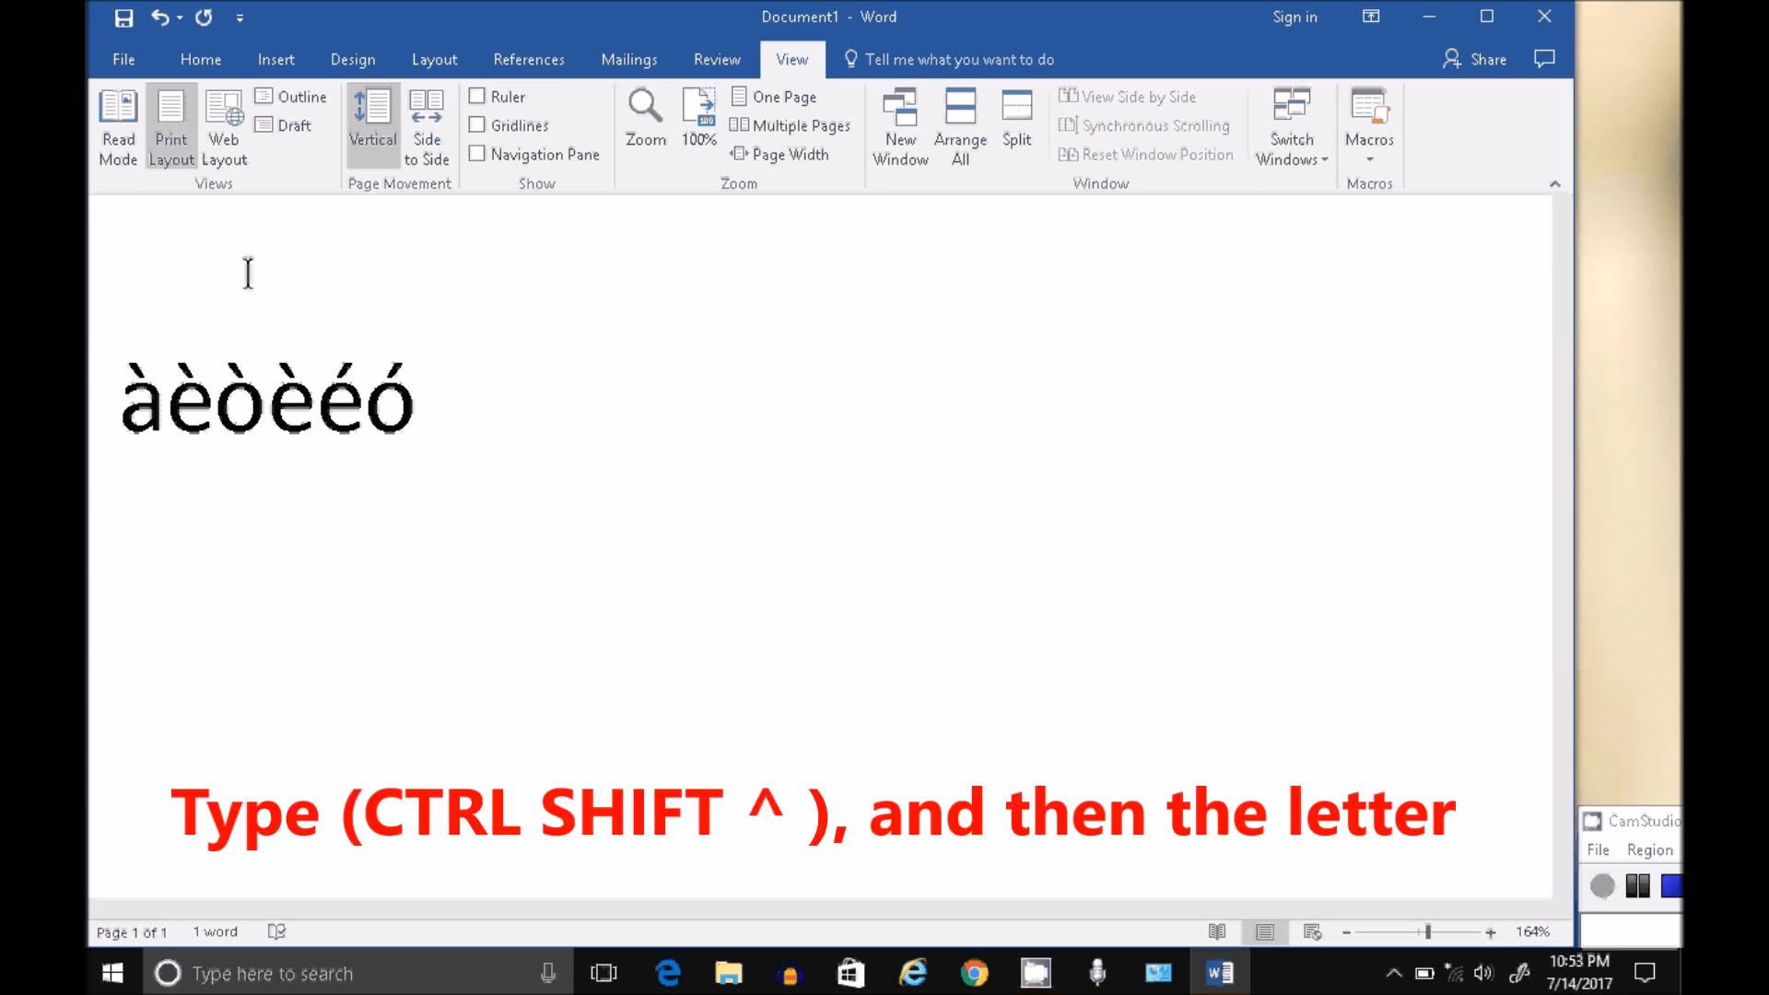
Type circumflex â and ô with the Ctrl+Shift+^ accent shortcut
key(ctrl+shift+^)
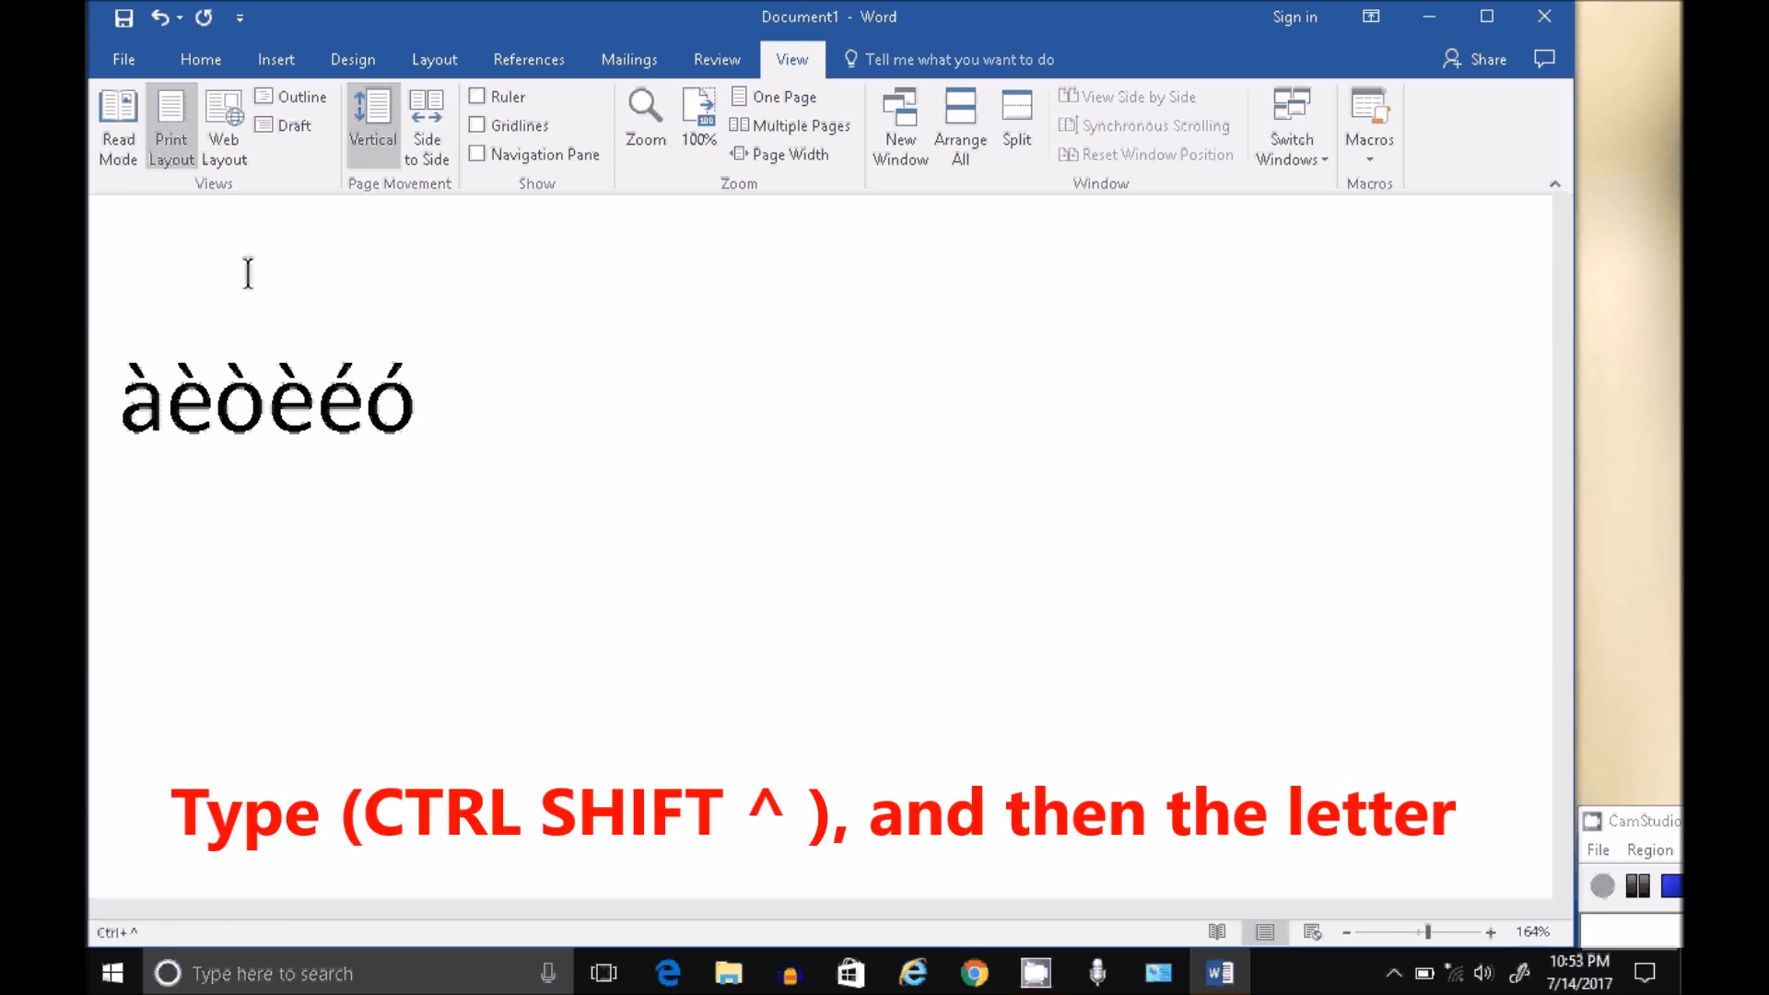
text(â)
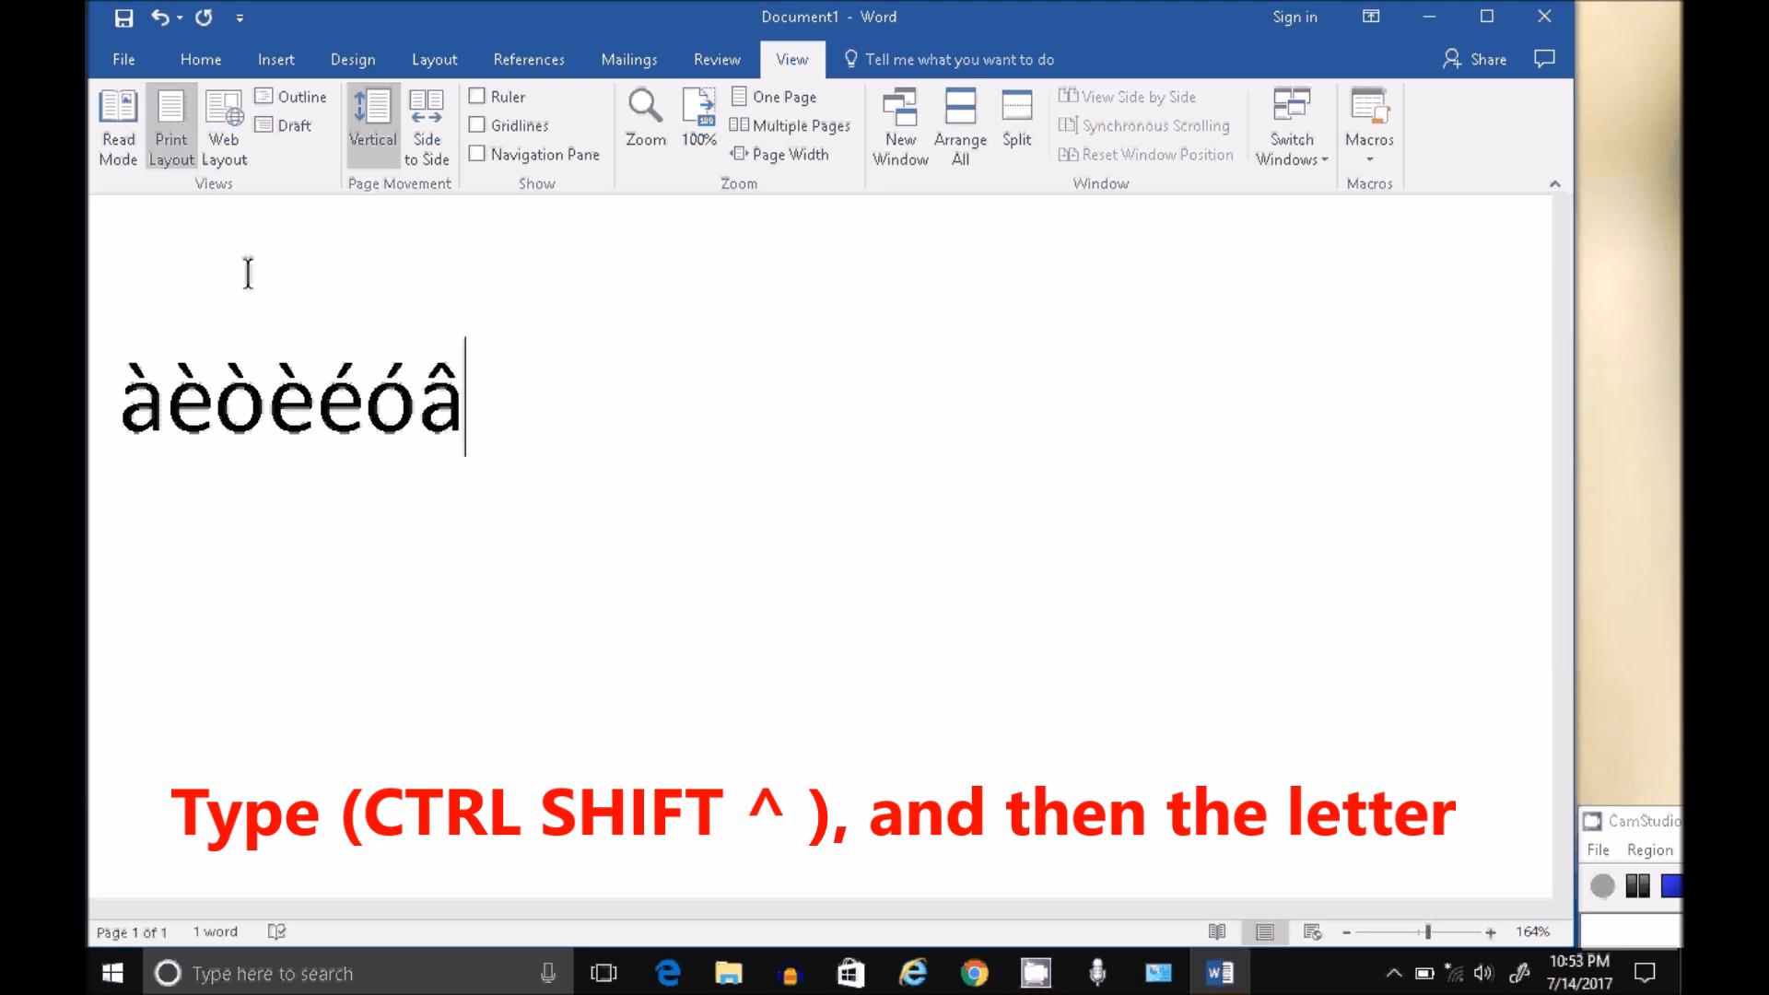
text(ô)
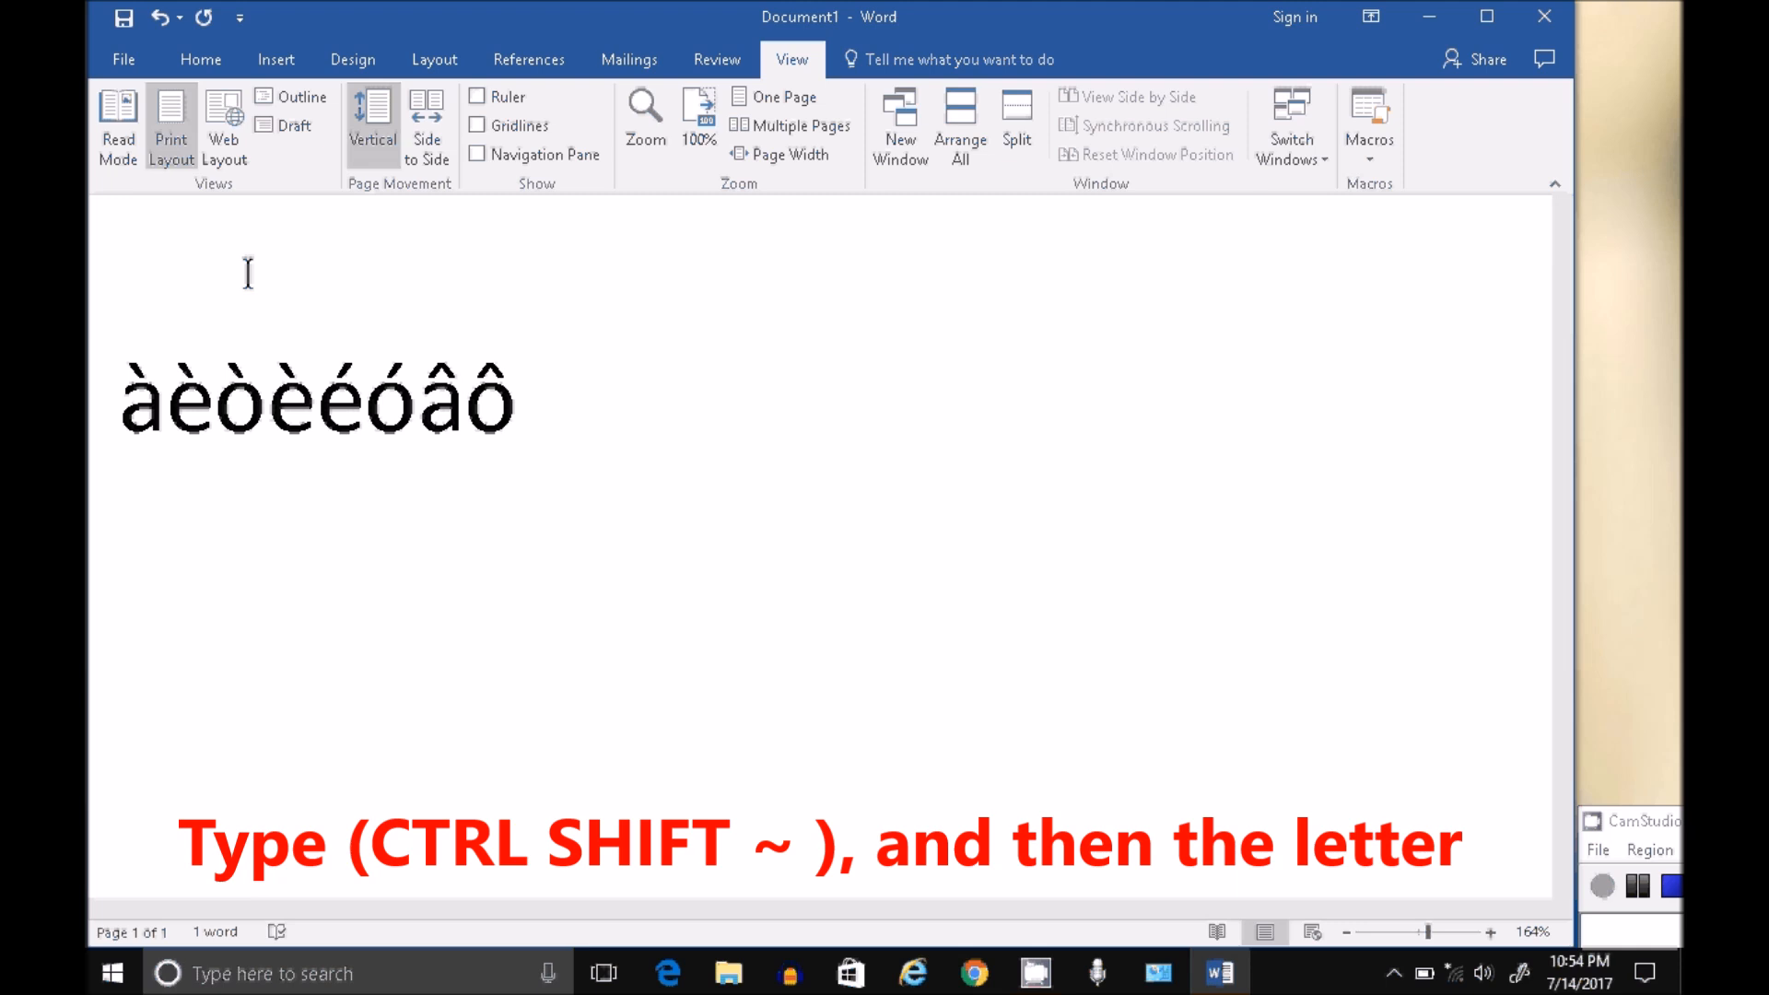
Type tilde ã and õ after the circumflex letters
text(ã)
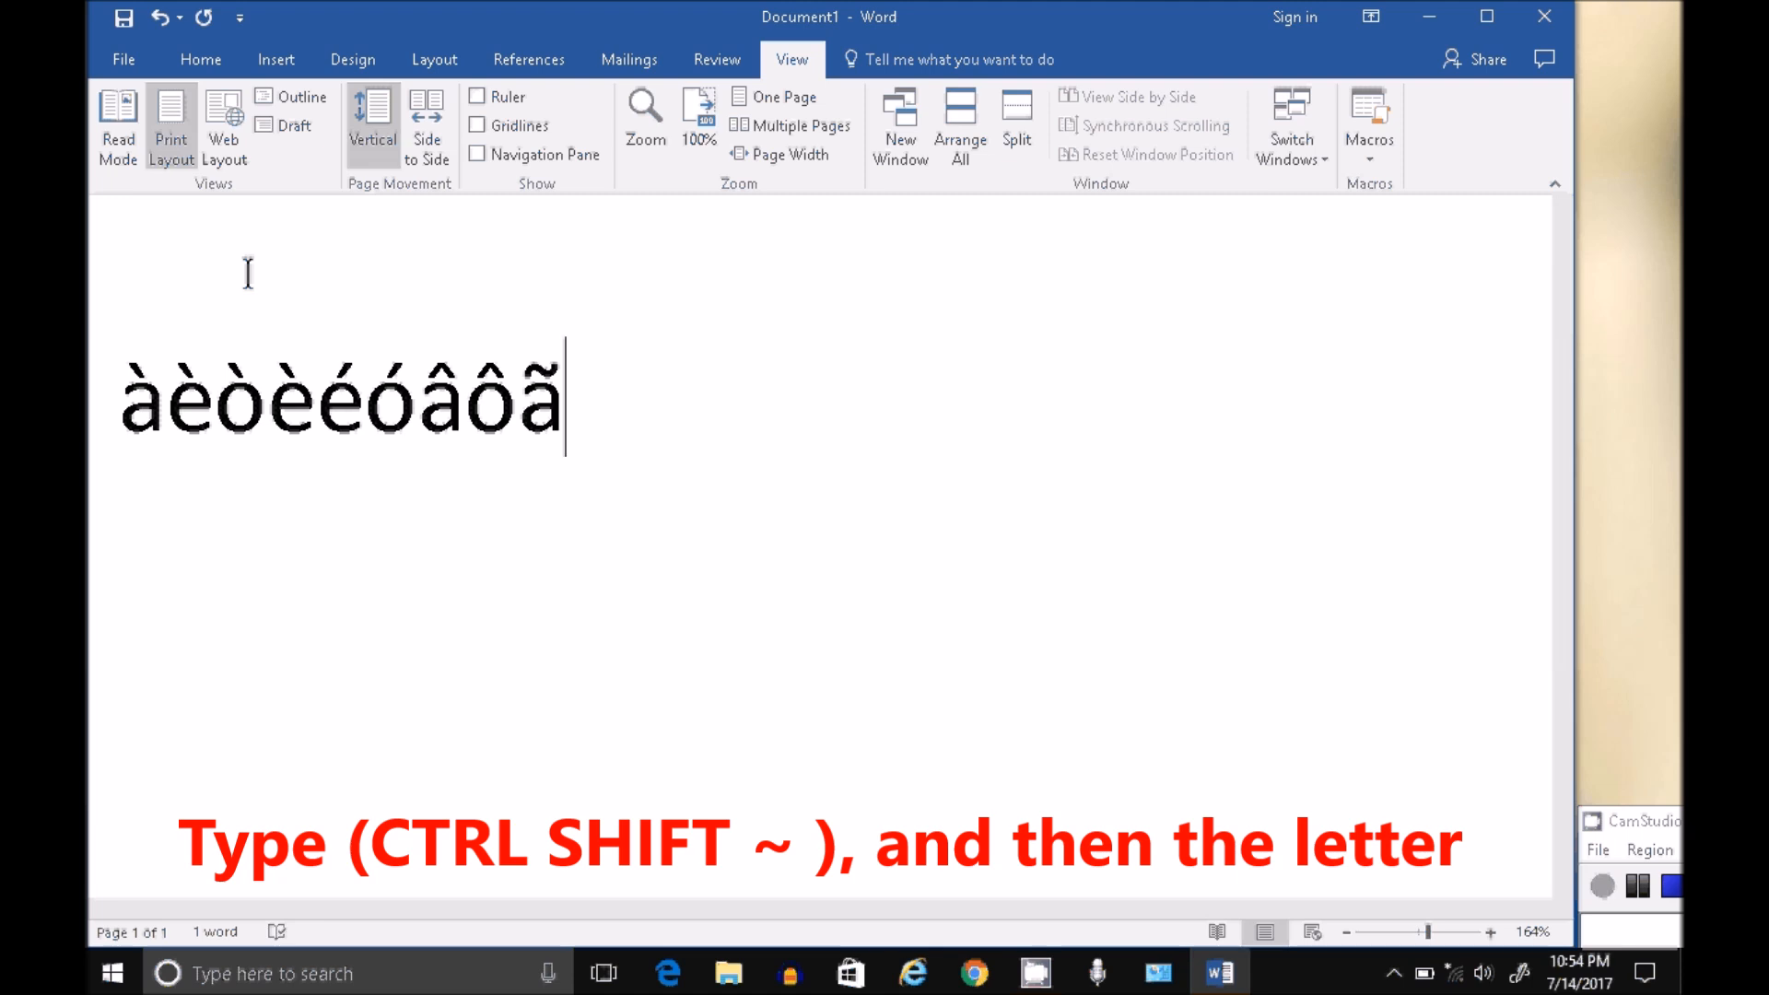
text(õ)
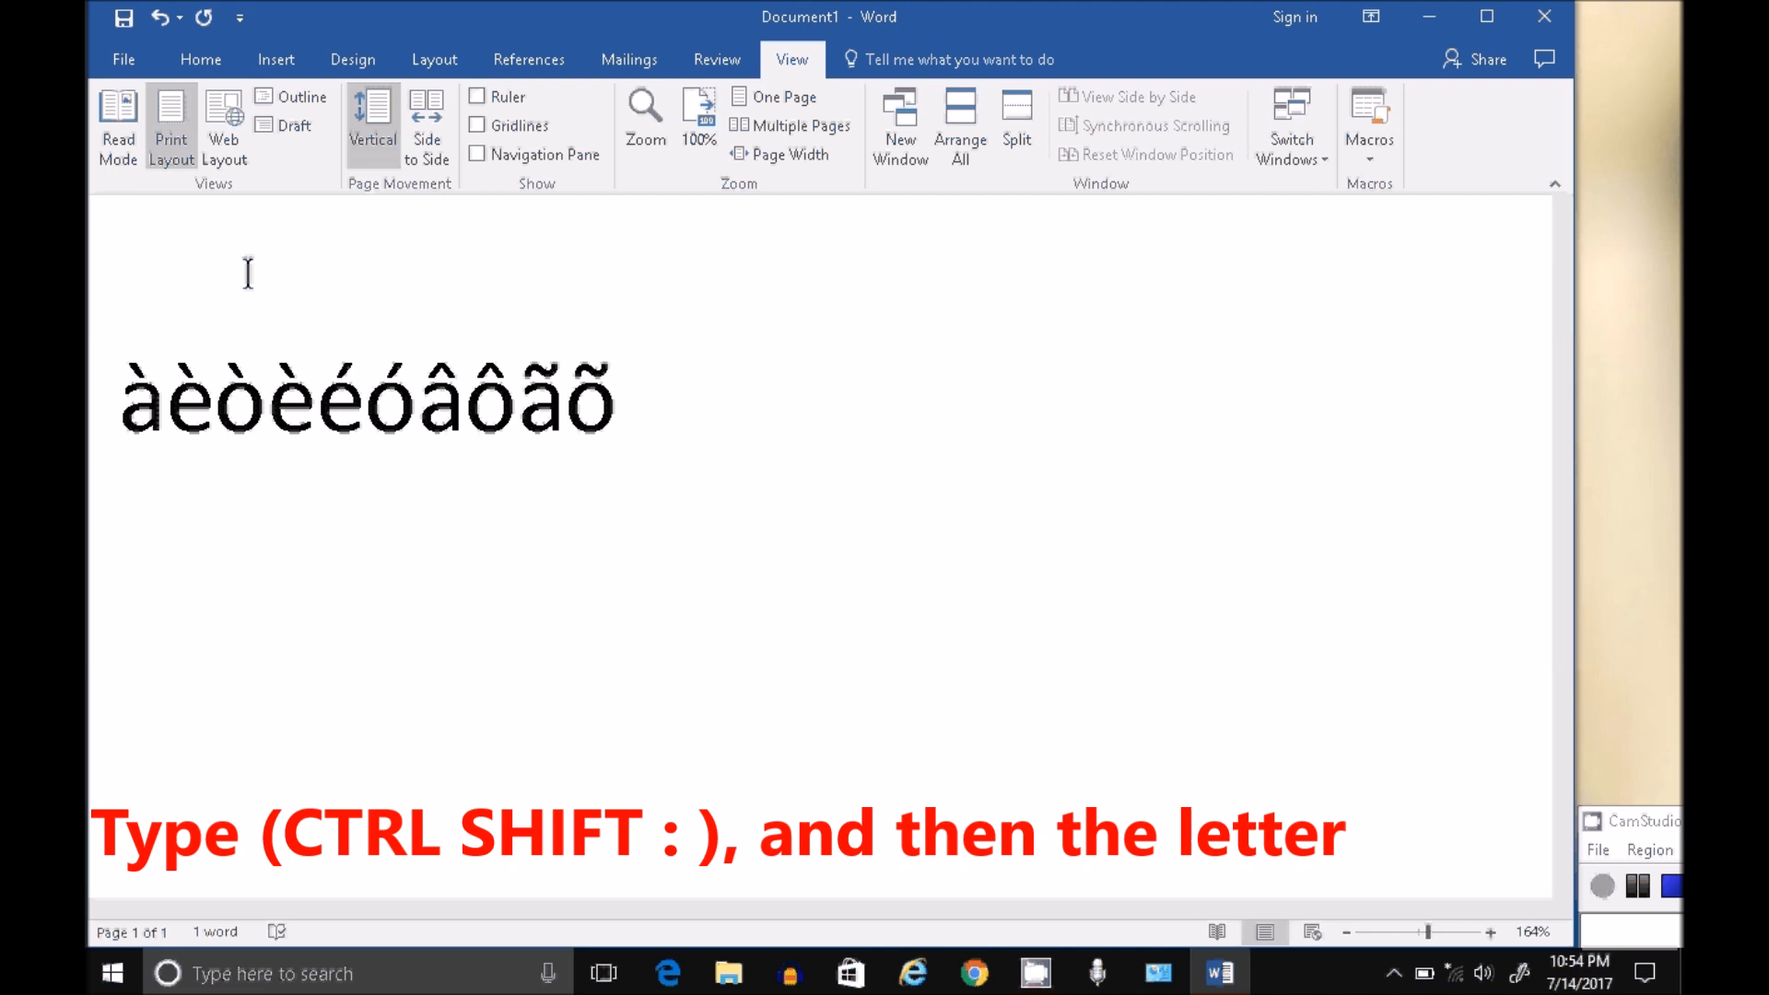
Type umlauted ö and ü with Ctrl+Shift+:, returning to the document text
key(ctrl+shift+:)
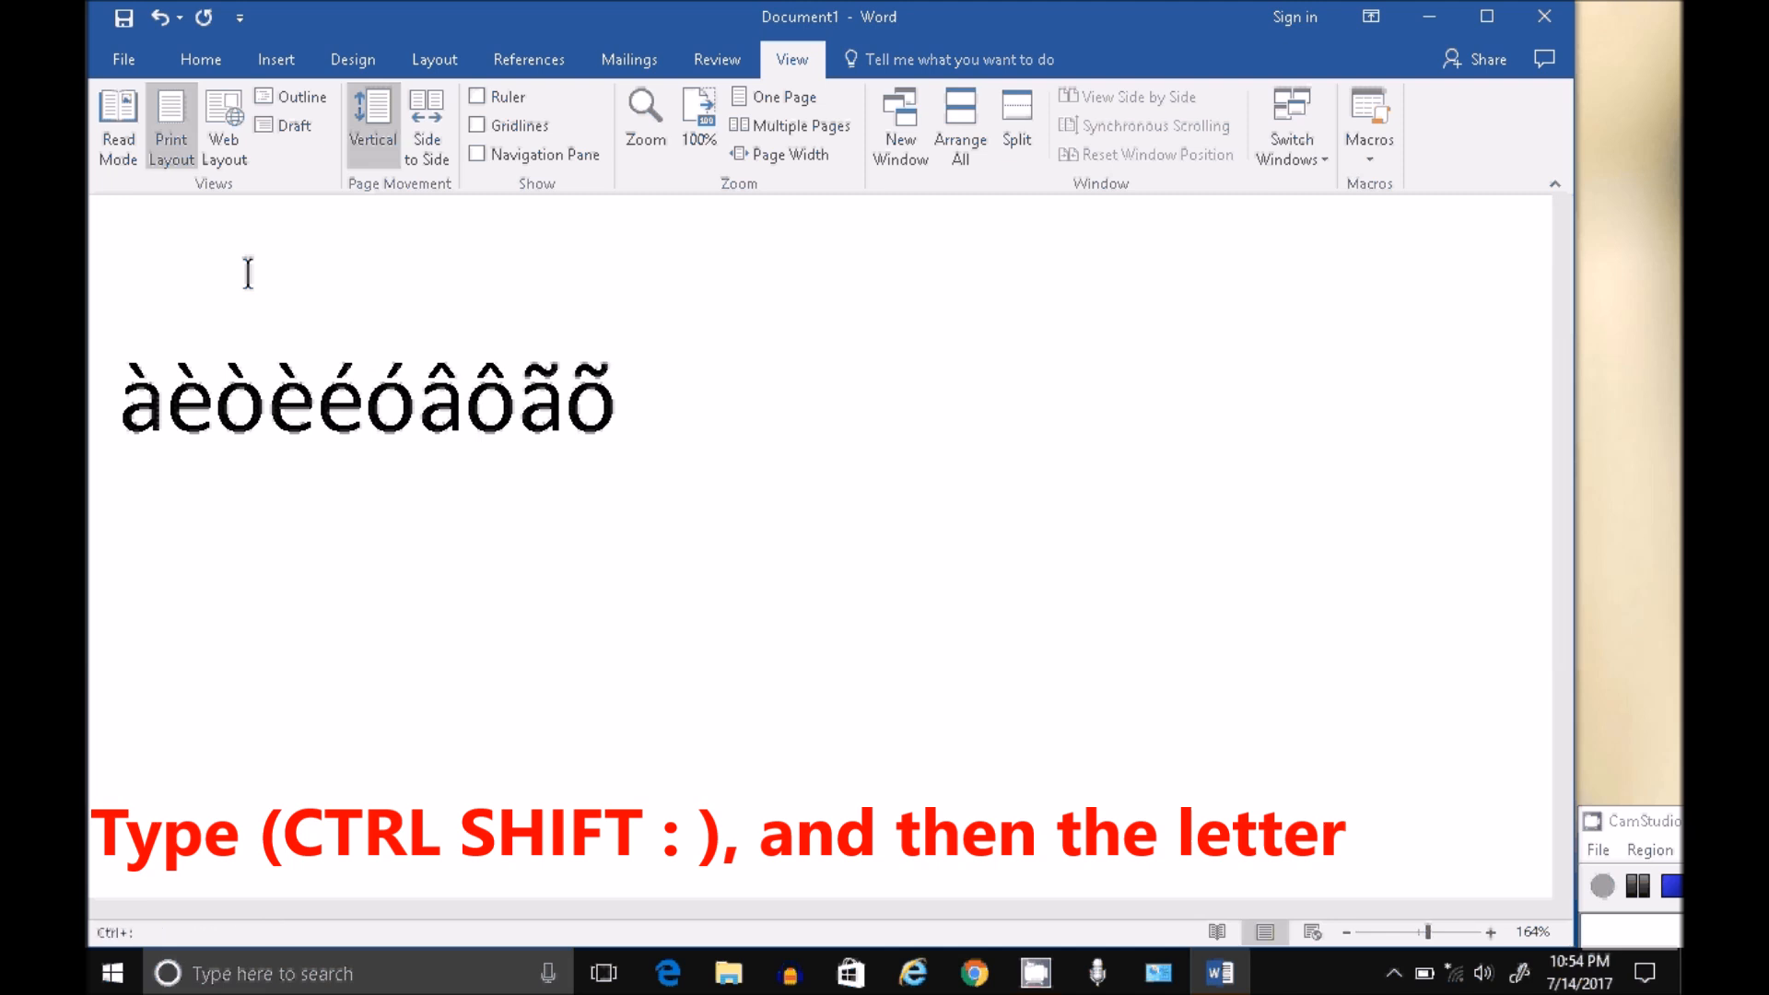
text(ö)
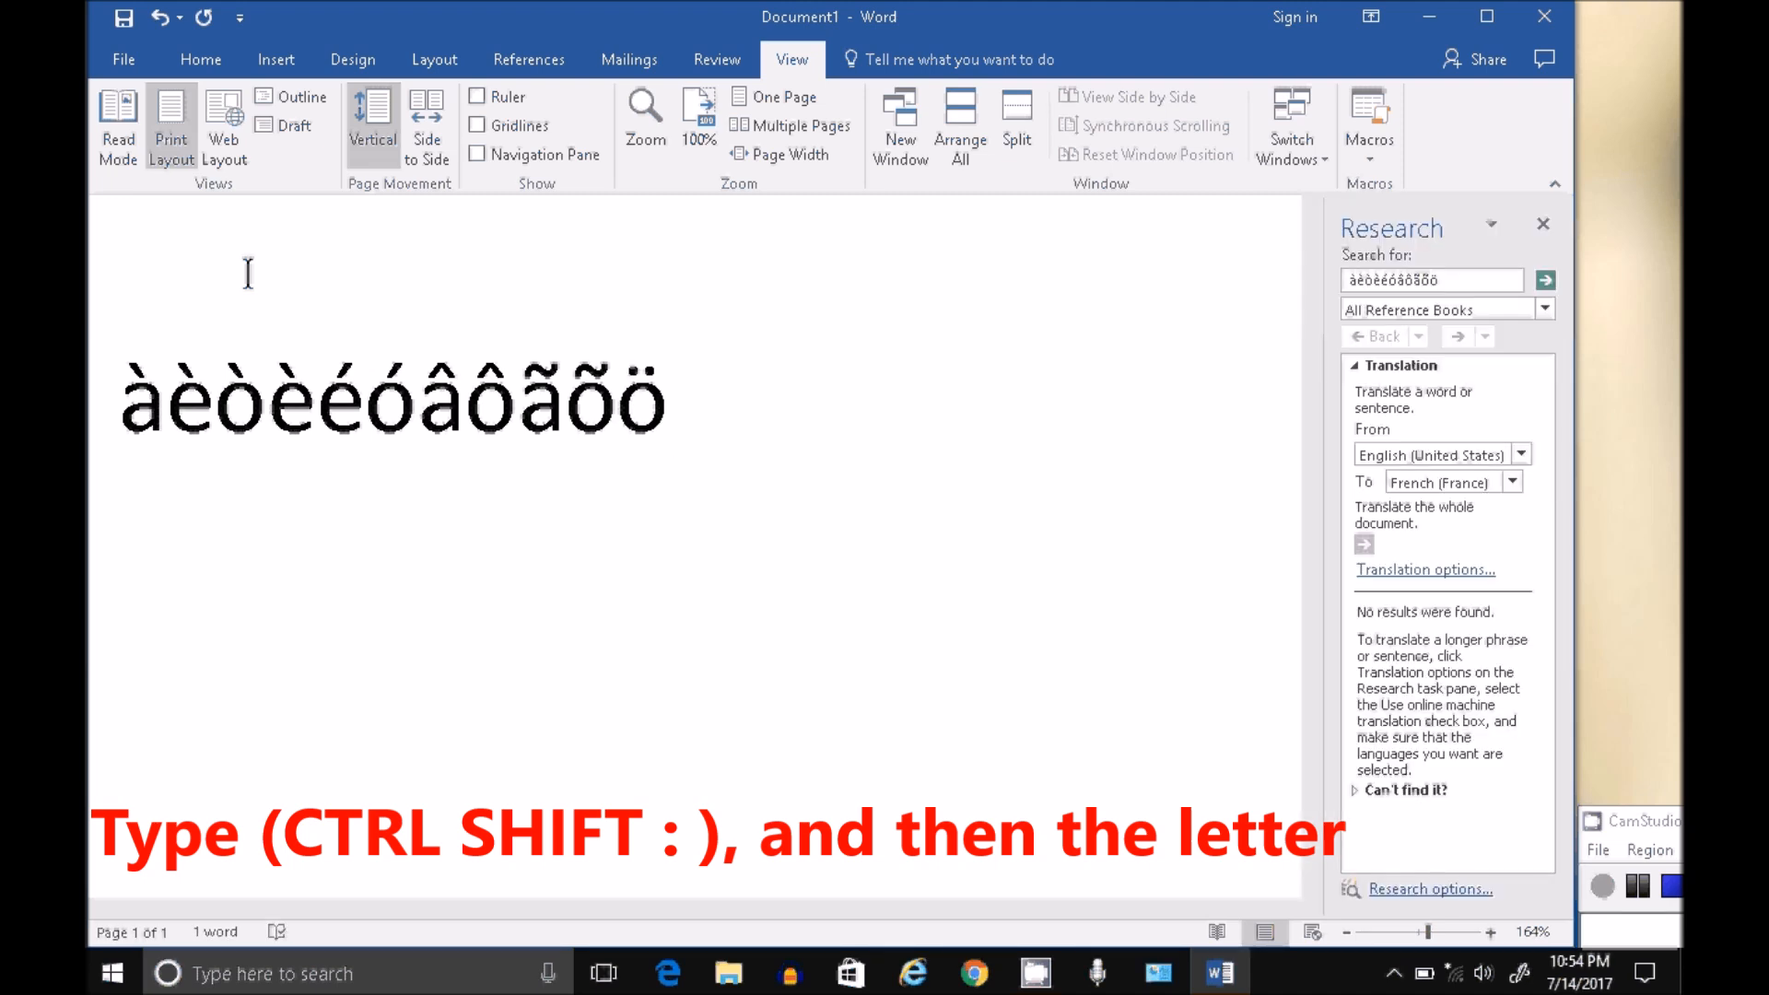
click(669, 398)
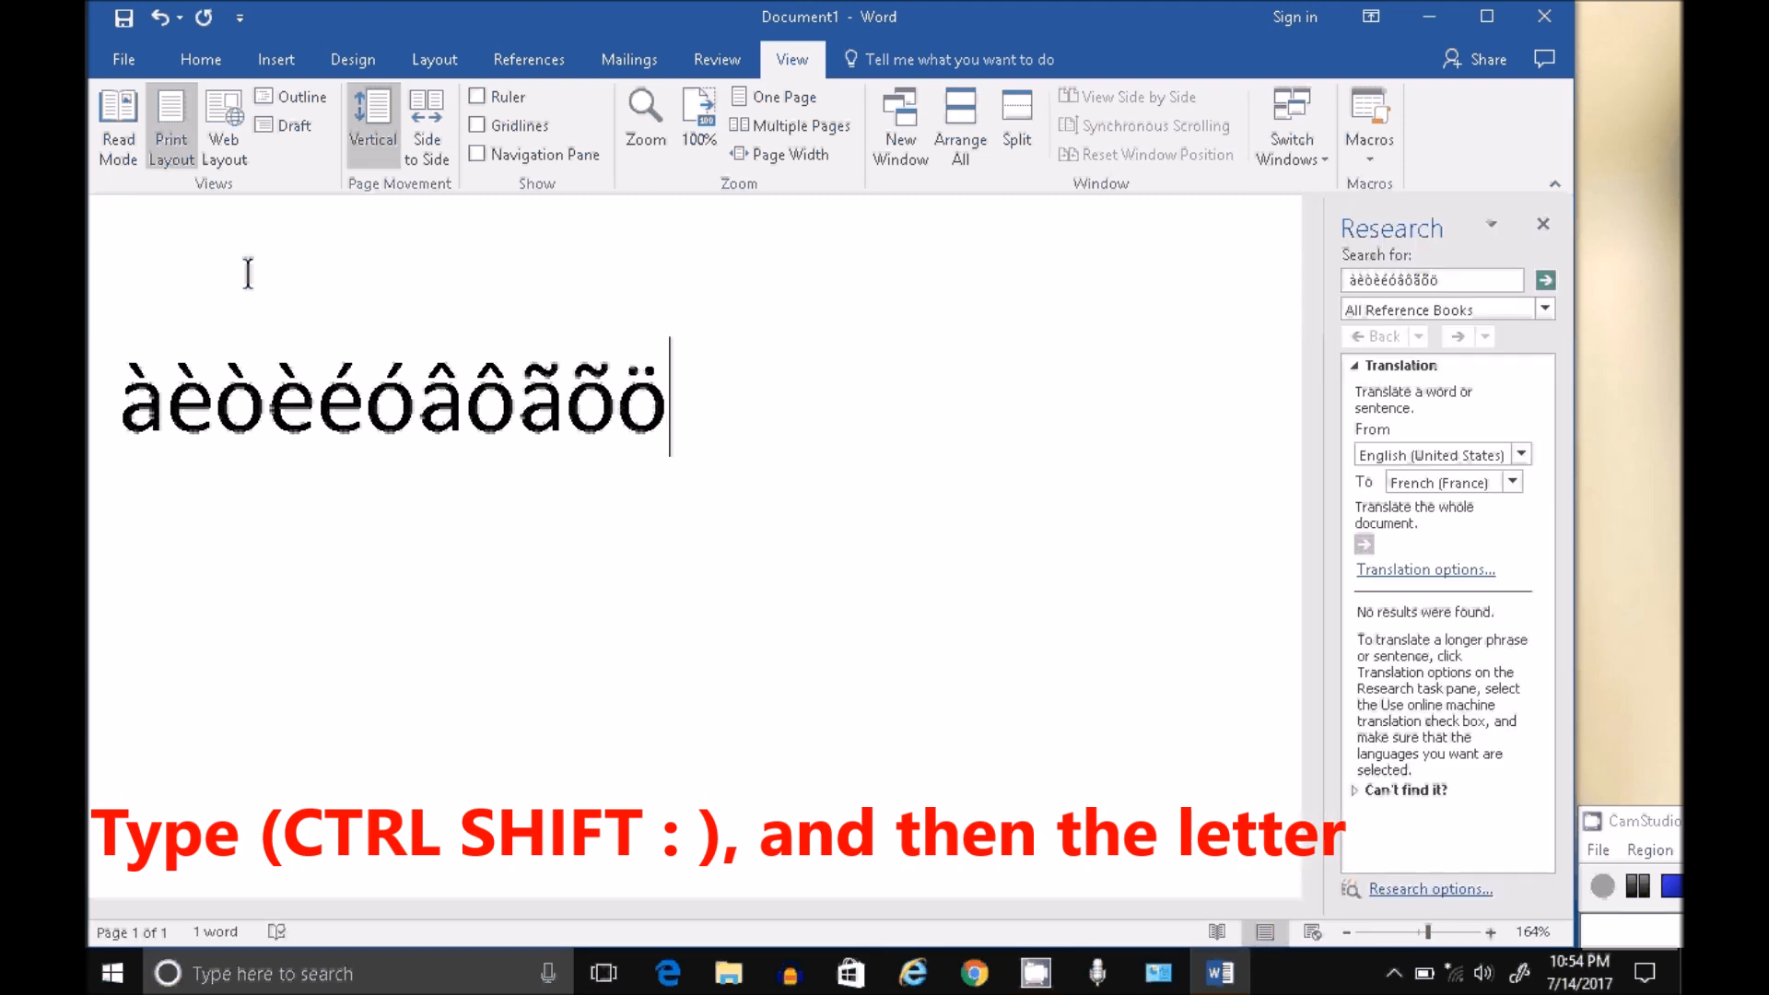
text(ü)
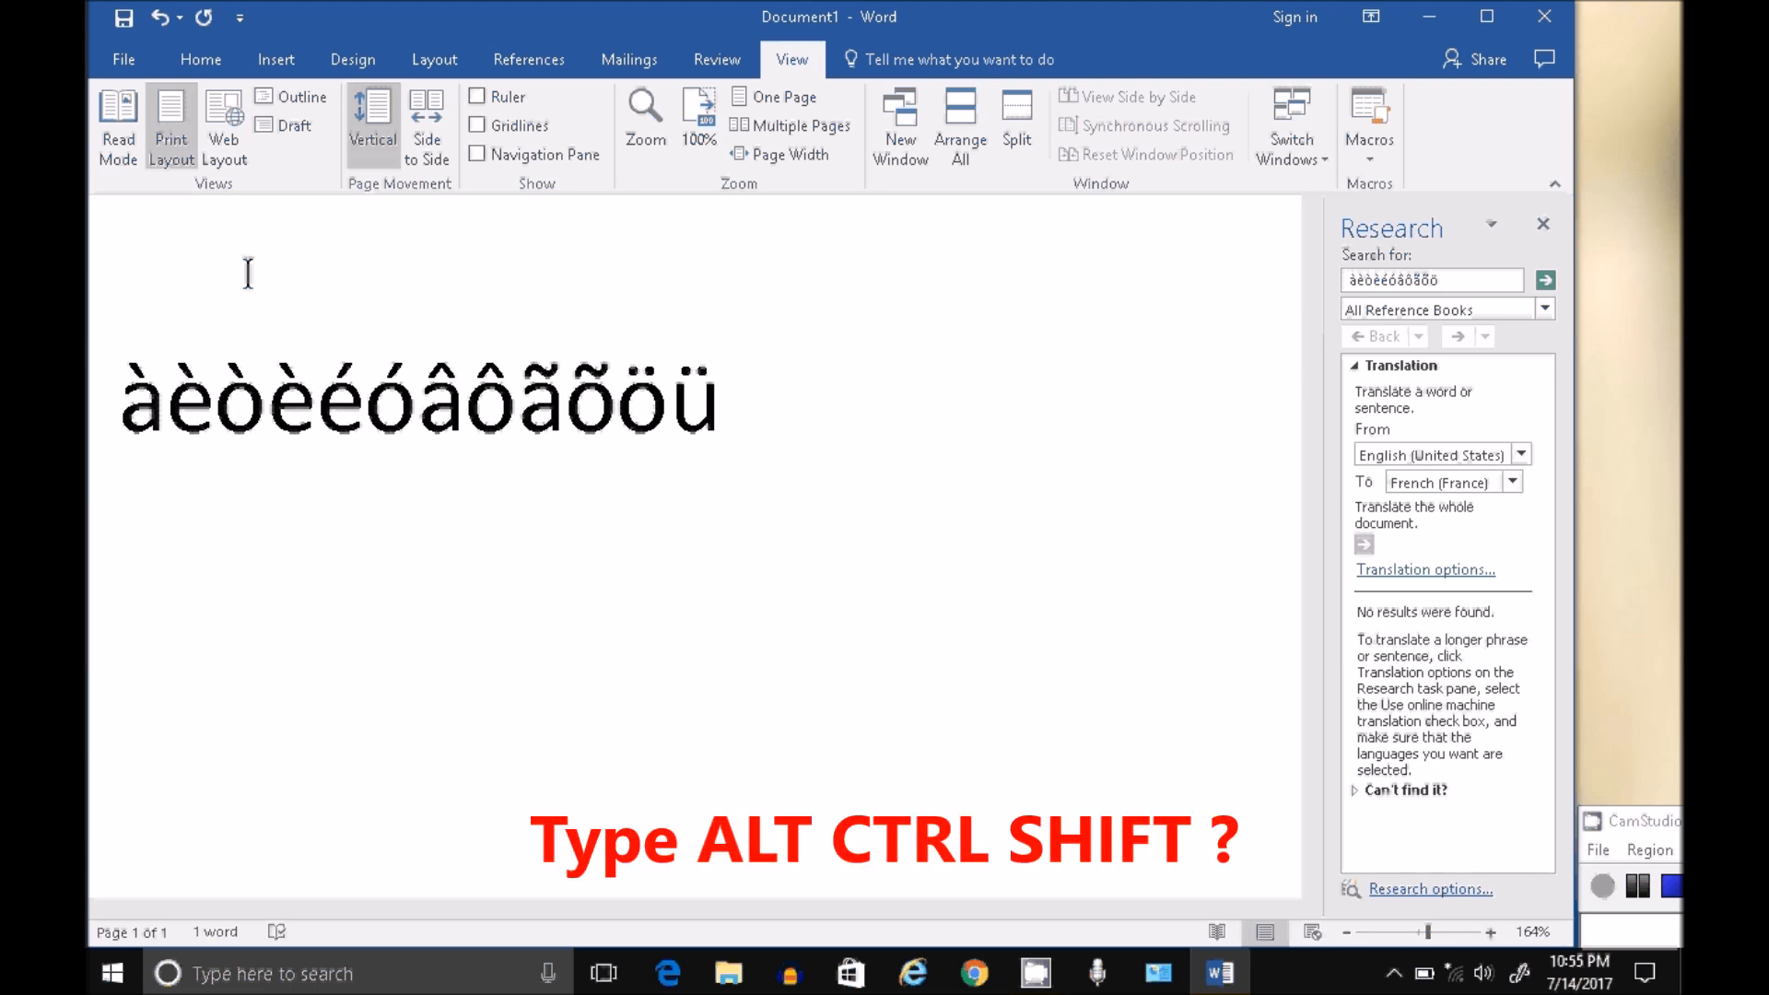
Insert inverted question marks ¿ with the Alt+Ctrl+Shift+? shortcut
key(alt+ctrl+shift+?)
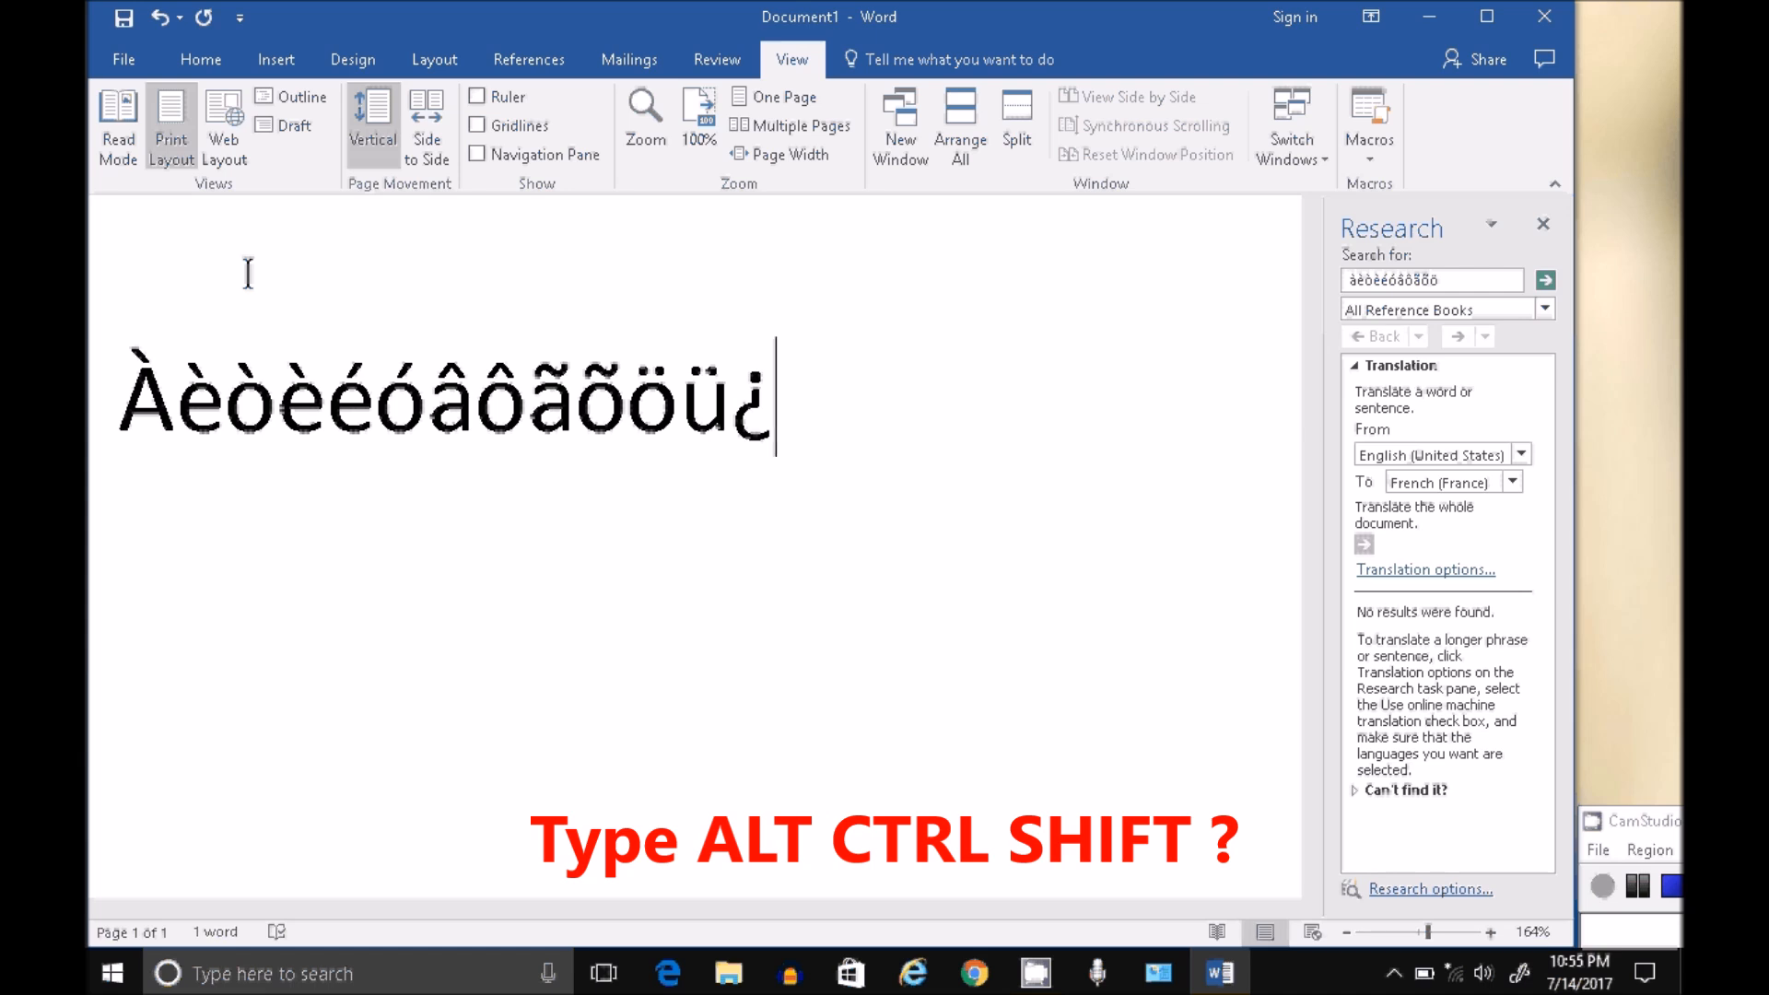
text(¿)
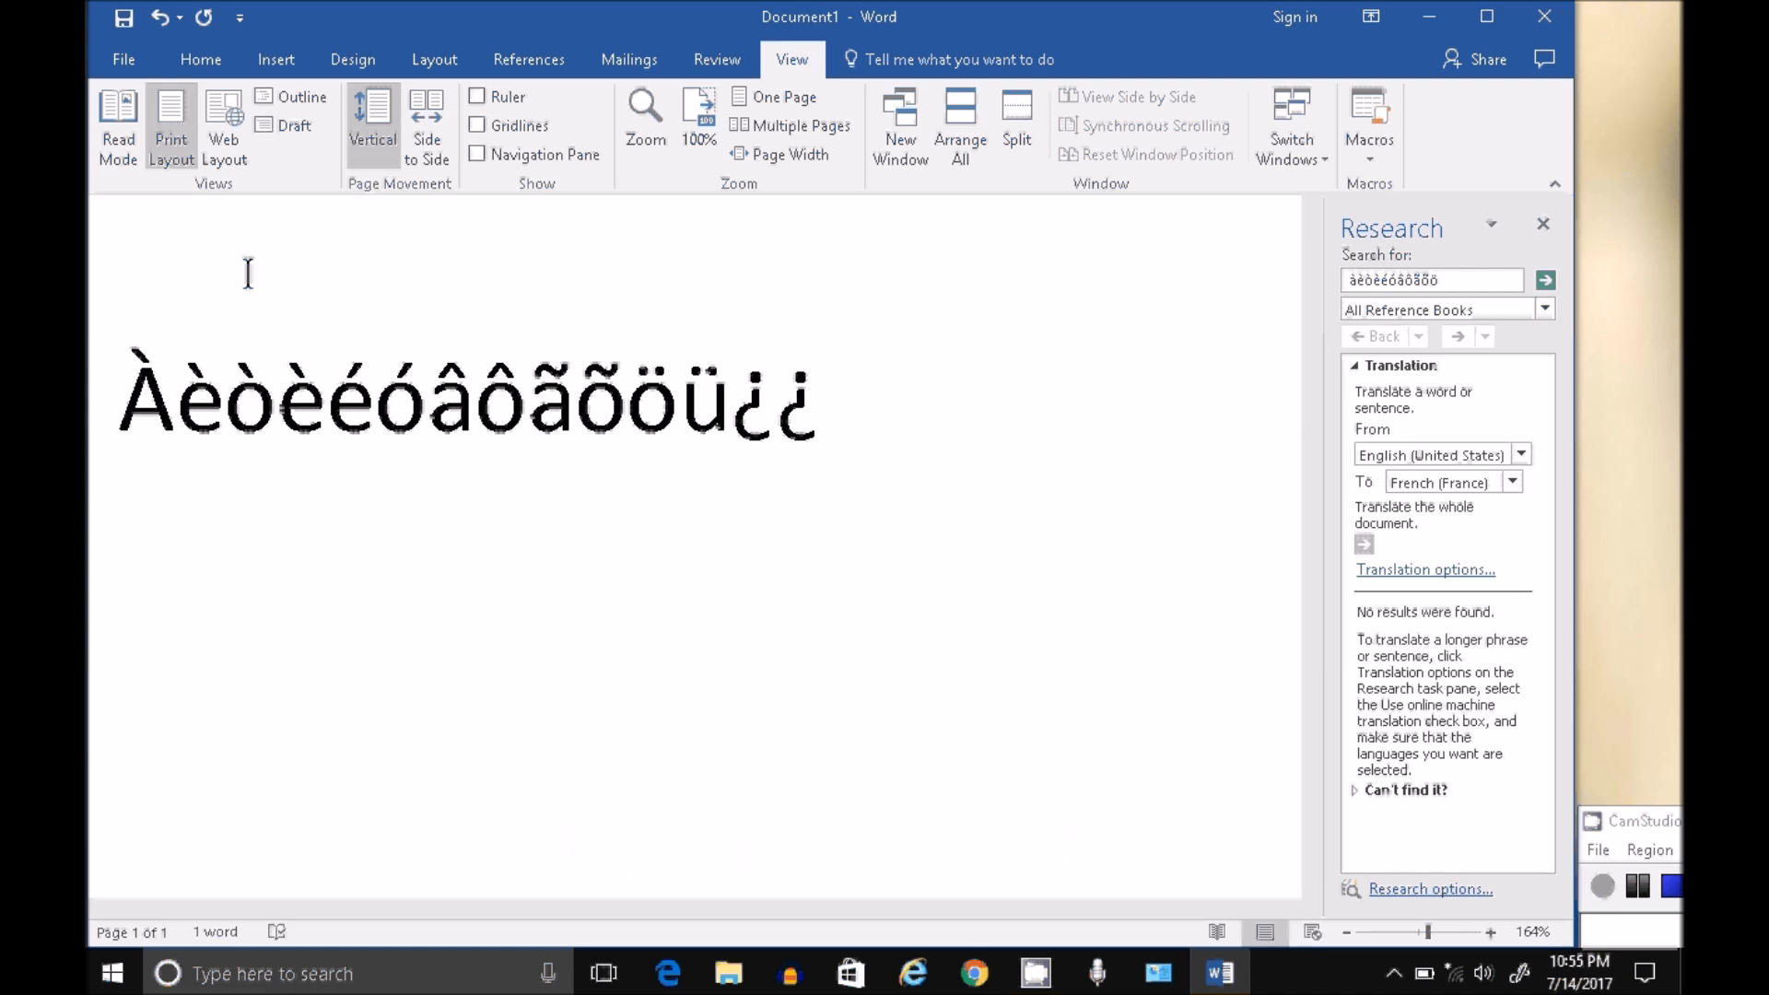
key(alt)
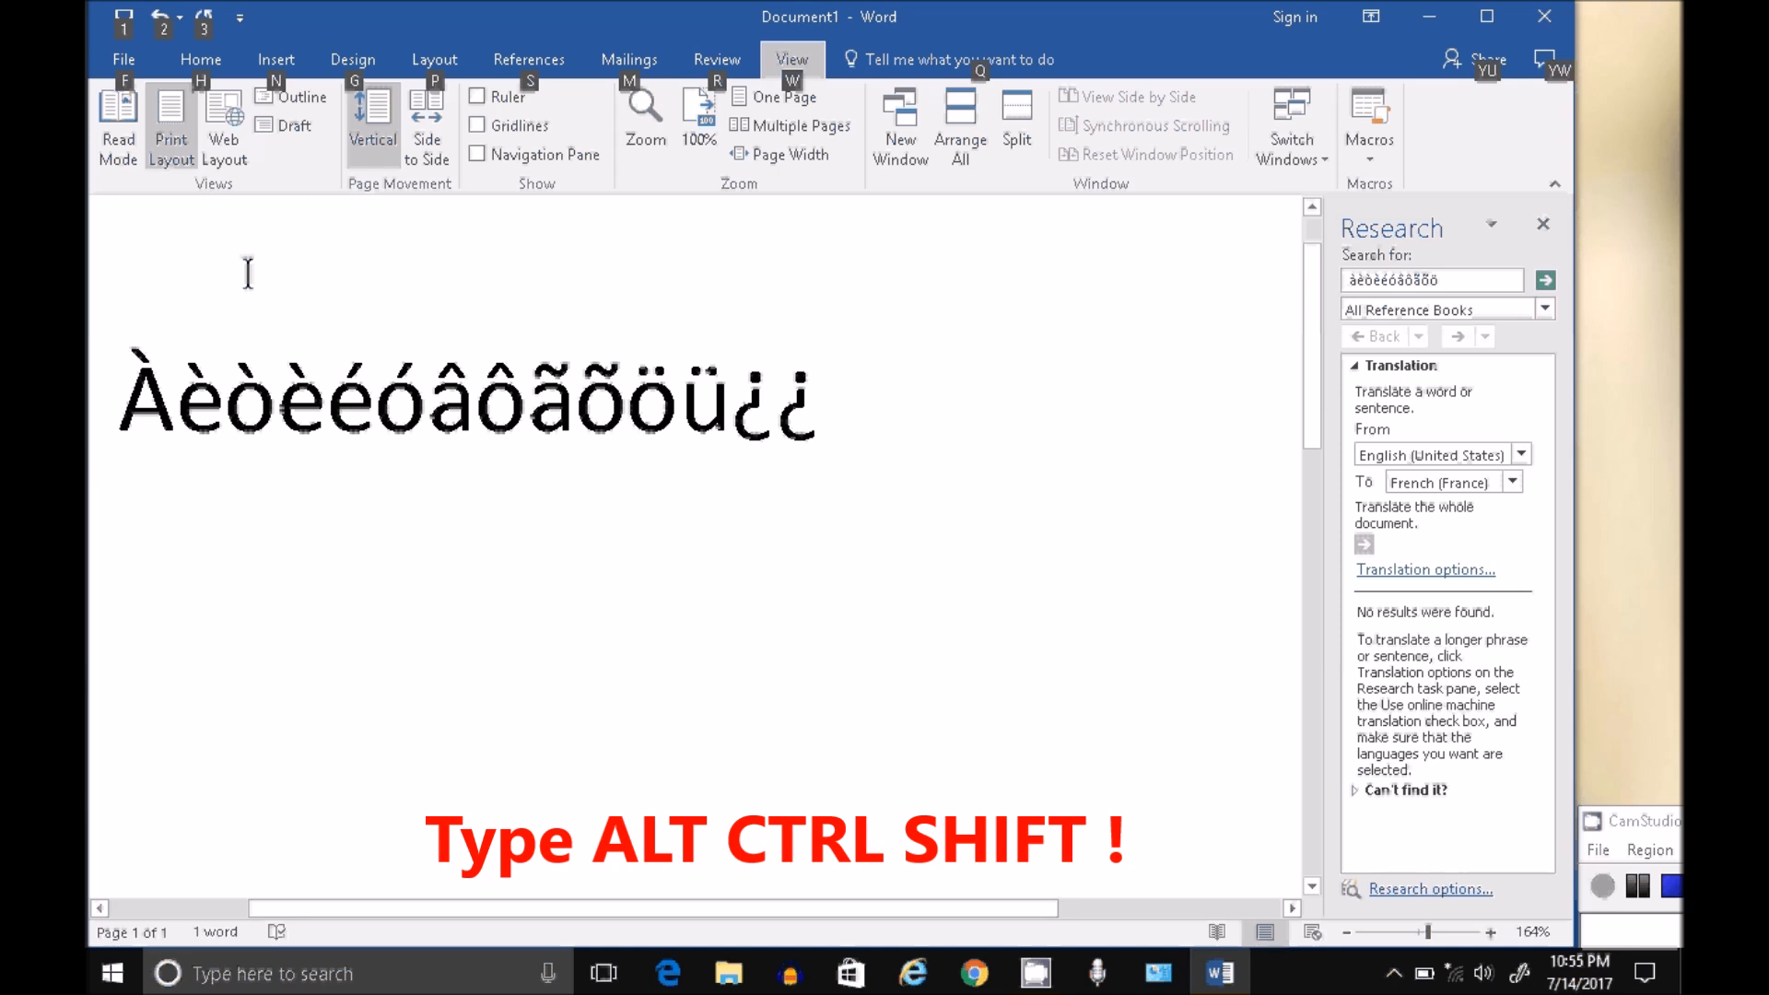
Type ¡ to close the line after the two ¿ marks
text(¡)
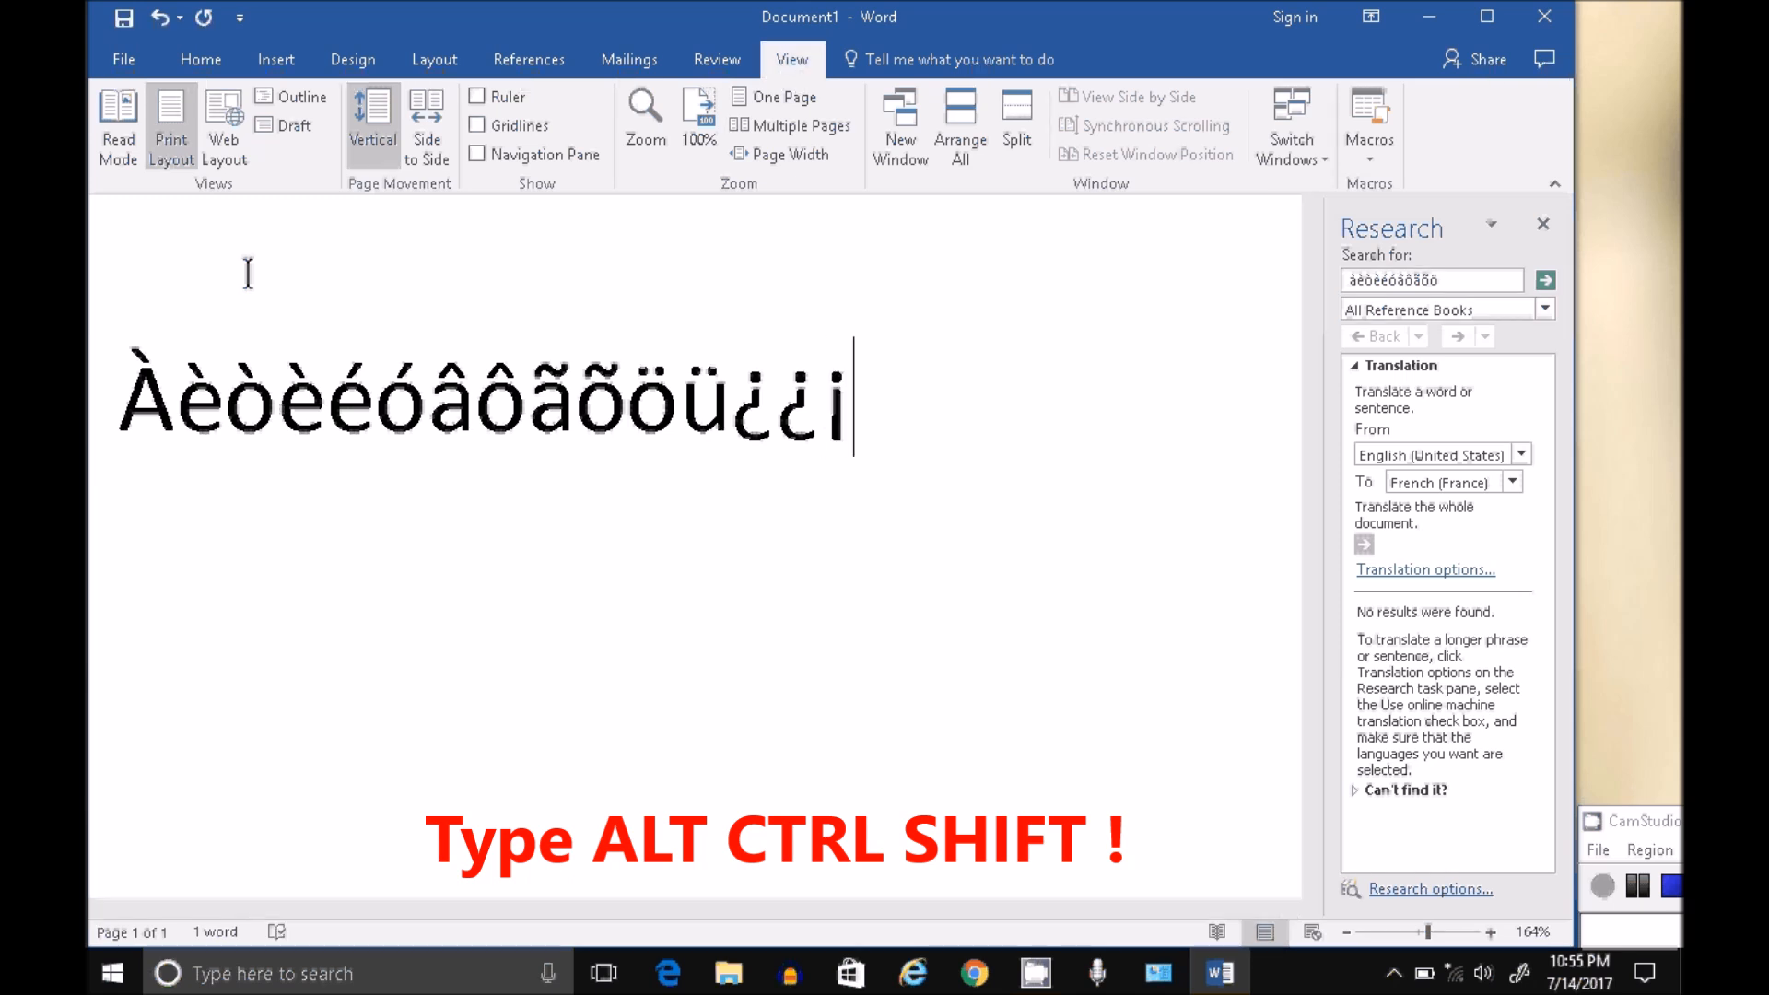